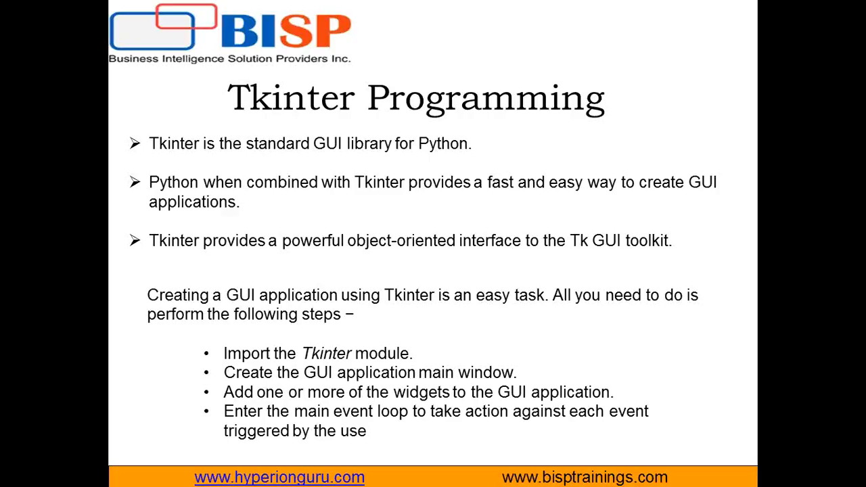
pyautogui.moveTo(165, 151)
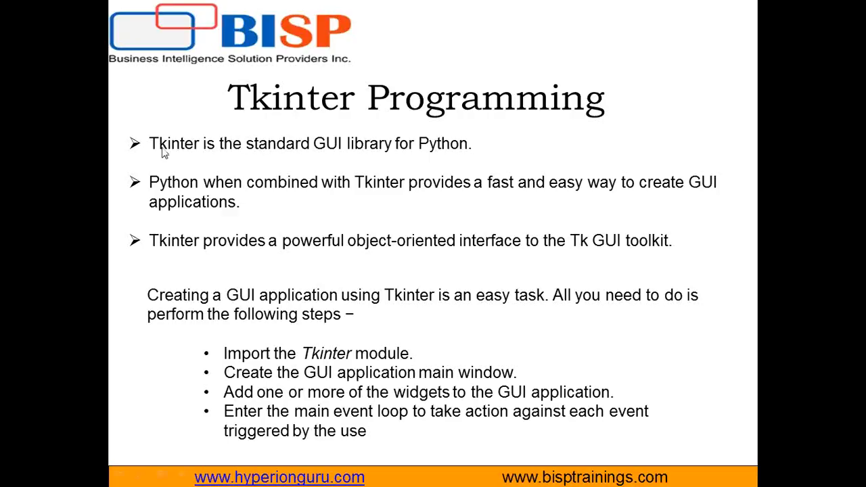
pyautogui.moveTo(376, 152)
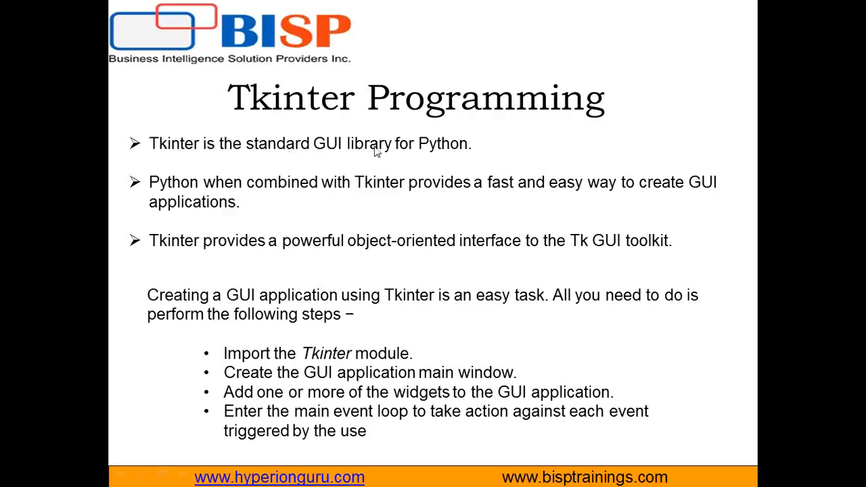
pyautogui.moveTo(216, 165)
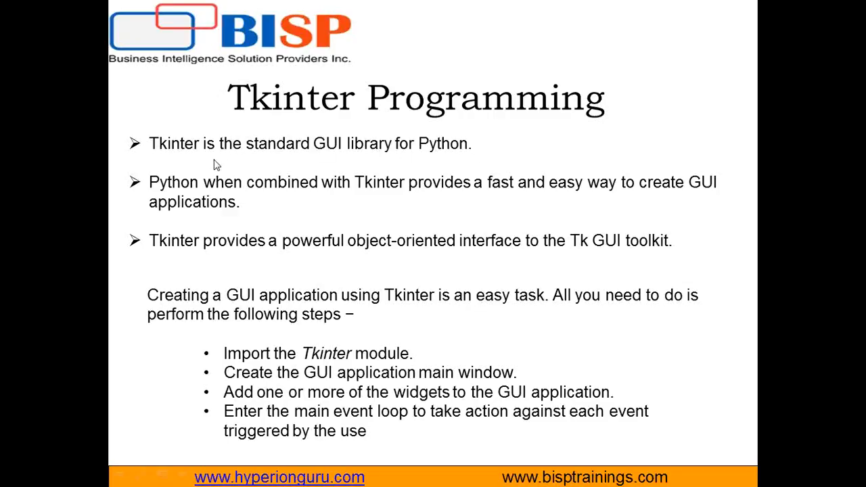
pyautogui.moveTo(224, 159)
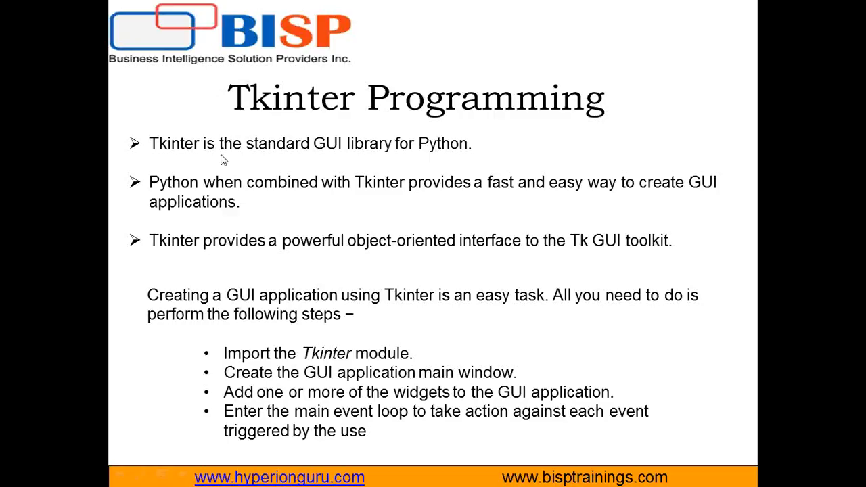
pyautogui.moveTo(257, 160)
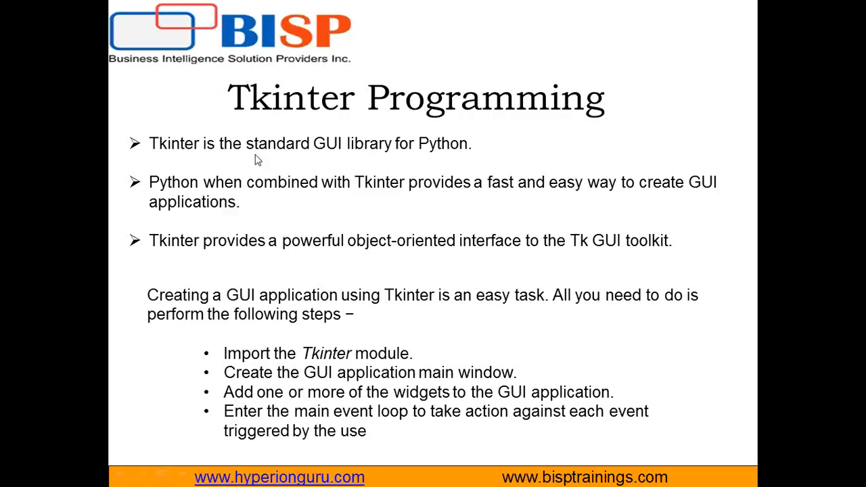
pyautogui.moveTo(440, 159)
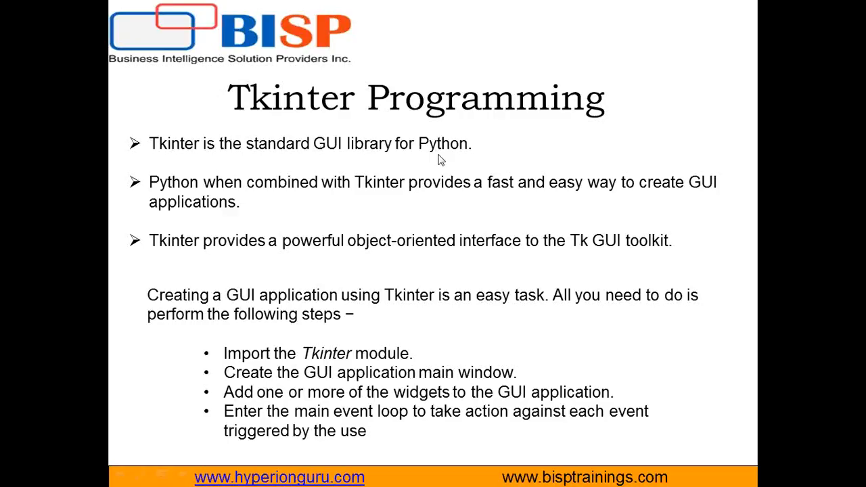
pyautogui.moveTo(836, 35)
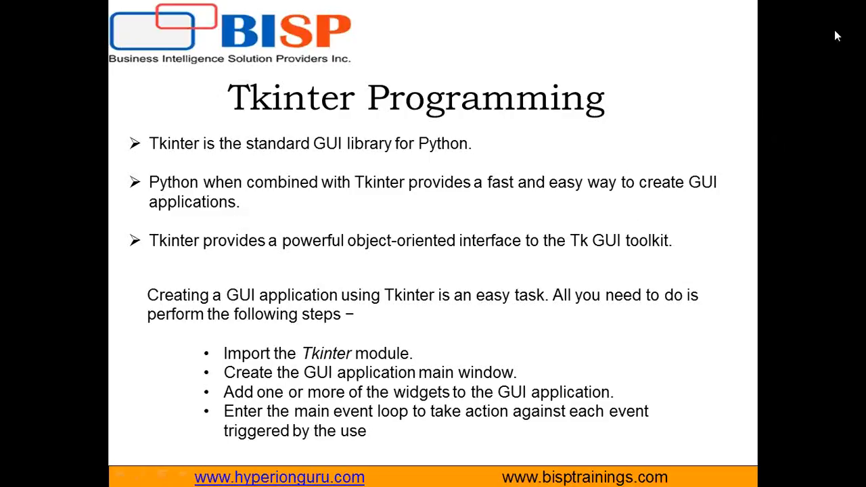
pyautogui.moveTo(206, 200)
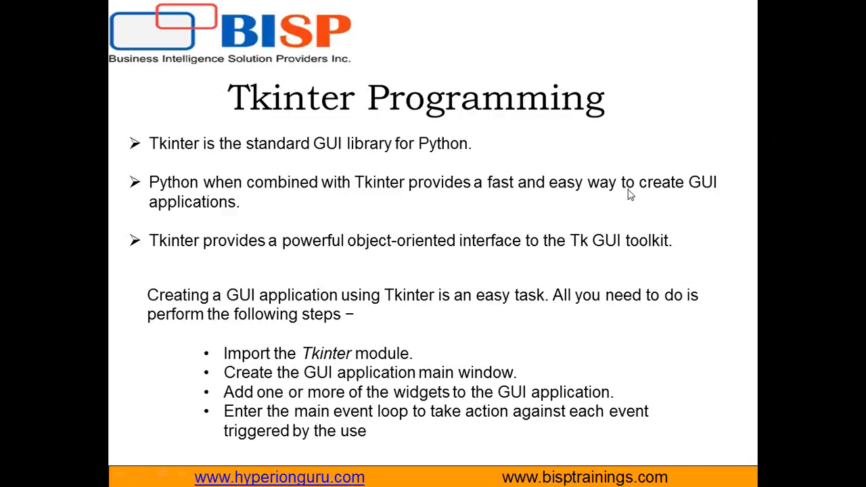
pyautogui.moveTo(199, 213)
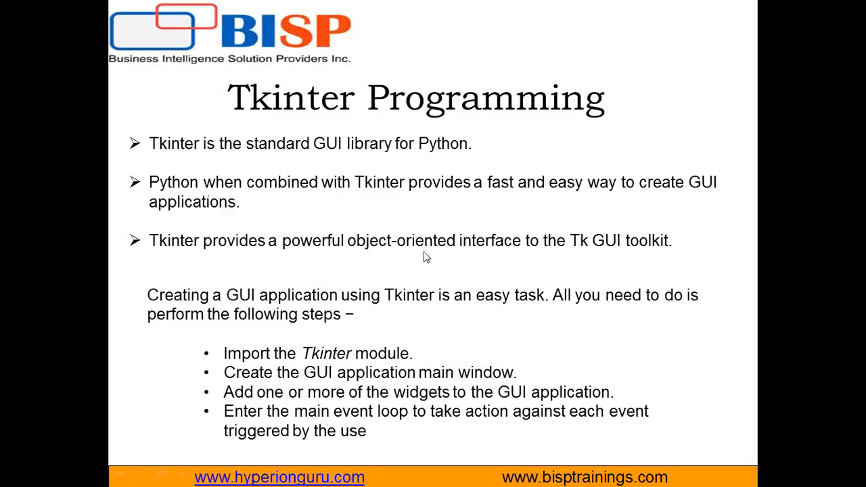
pyautogui.moveTo(646, 255)
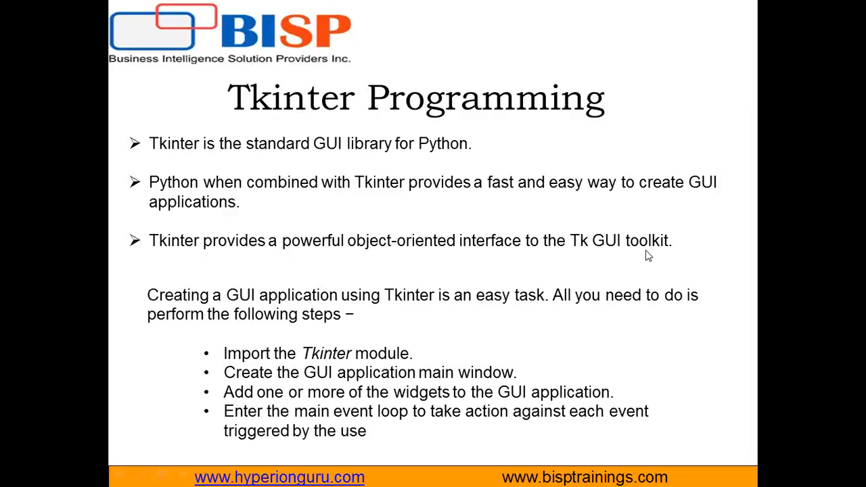
pyautogui.moveTo(670, 255)
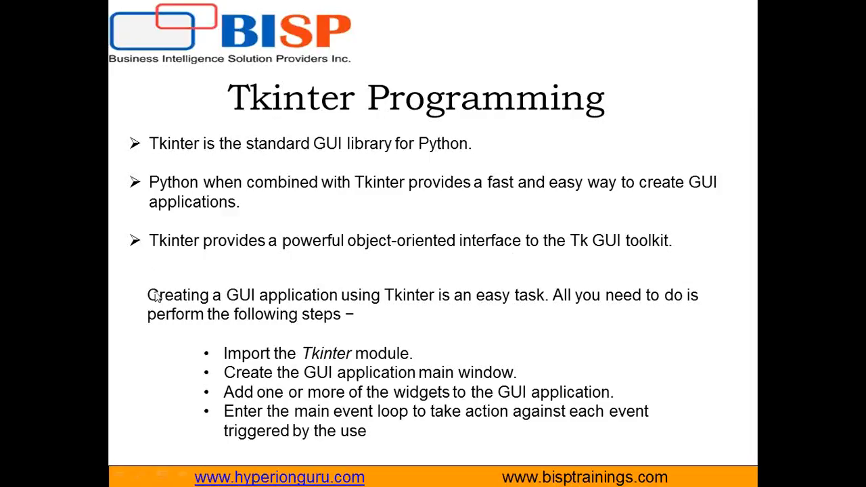
pyautogui.moveTo(503, 305)
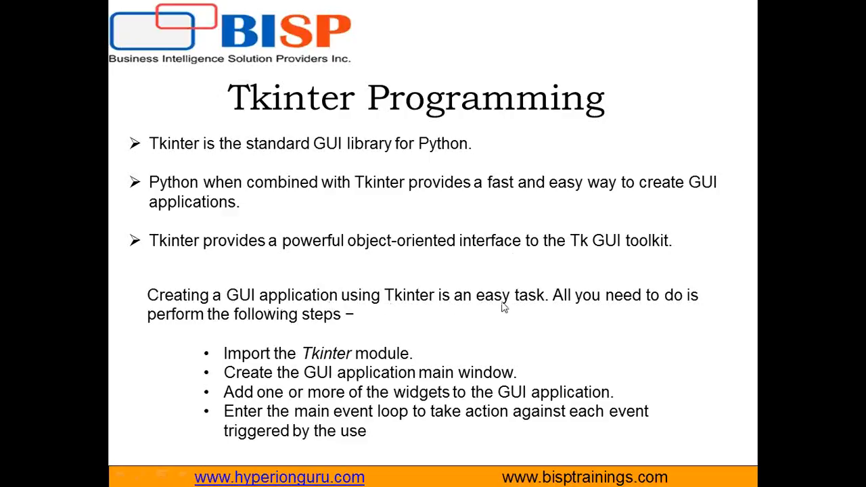
pyautogui.moveTo(182, 364)
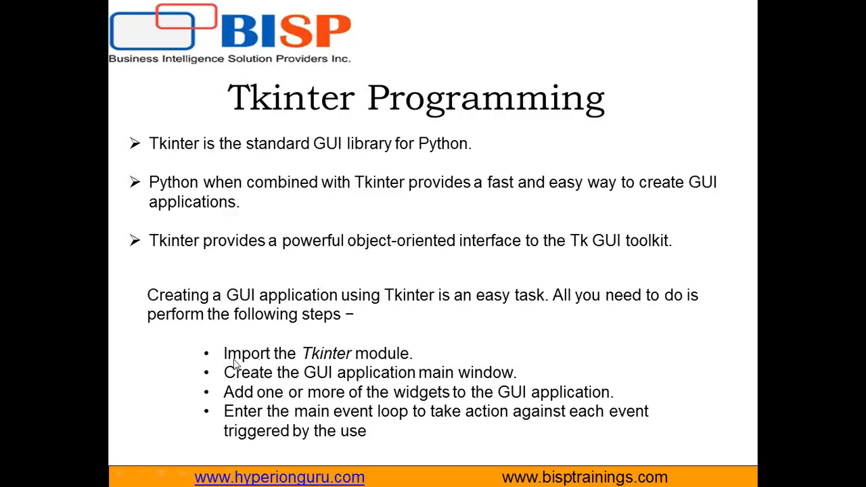
pyautogui.moveTo(406, 364)
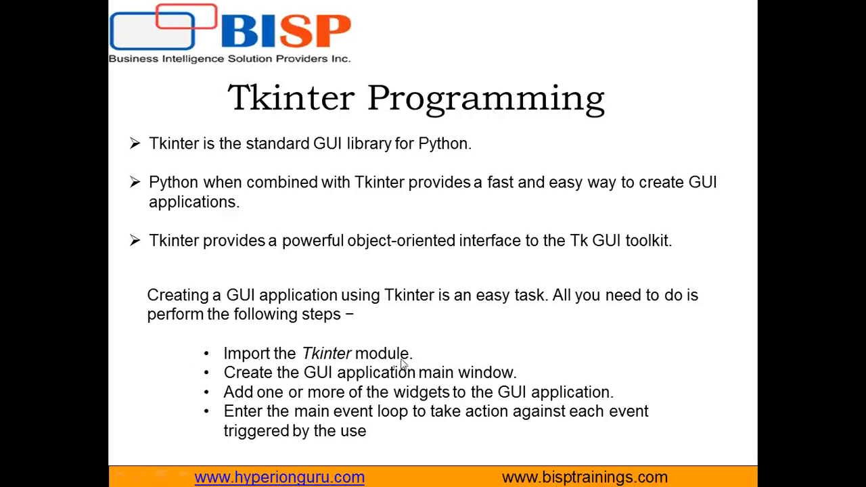
pyautogui.moveTo(490, 384)
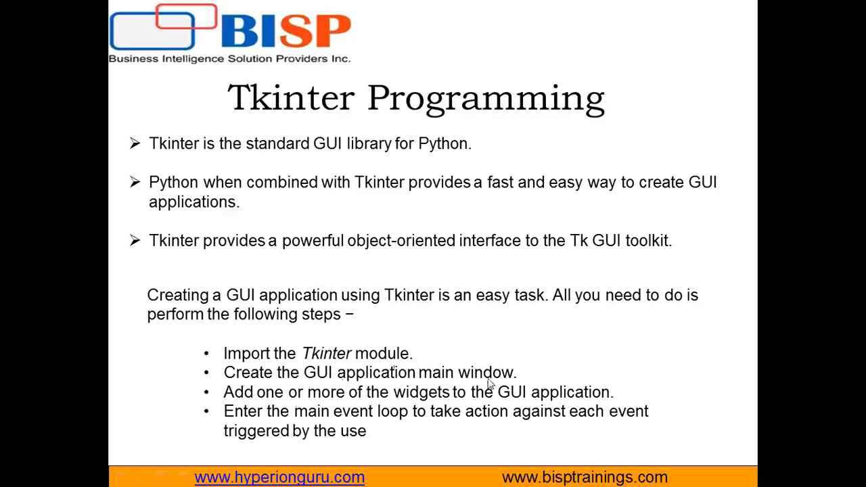
pyautogui.moveTo(248, 409)
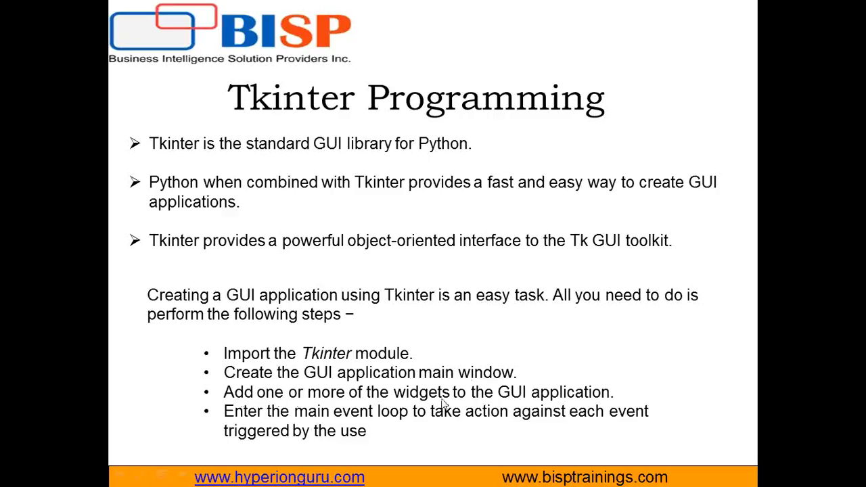
pyautogui.moveTo(399, 409)
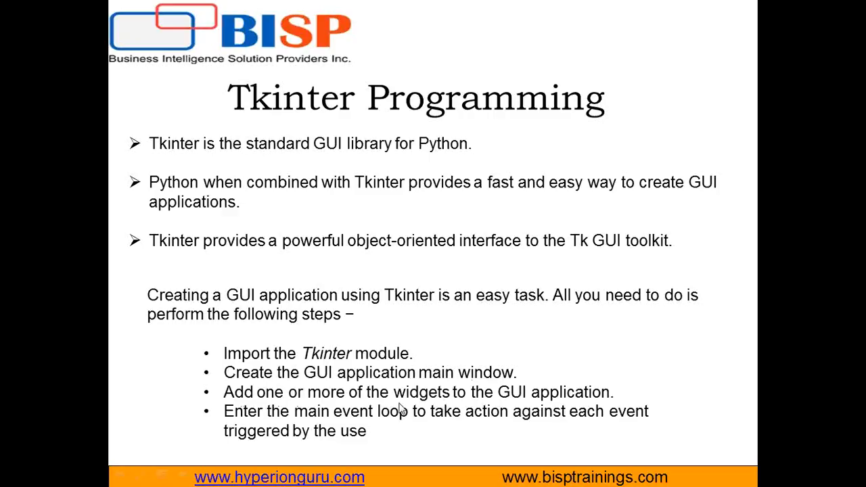
pyautogui.moveTo(457, 395)
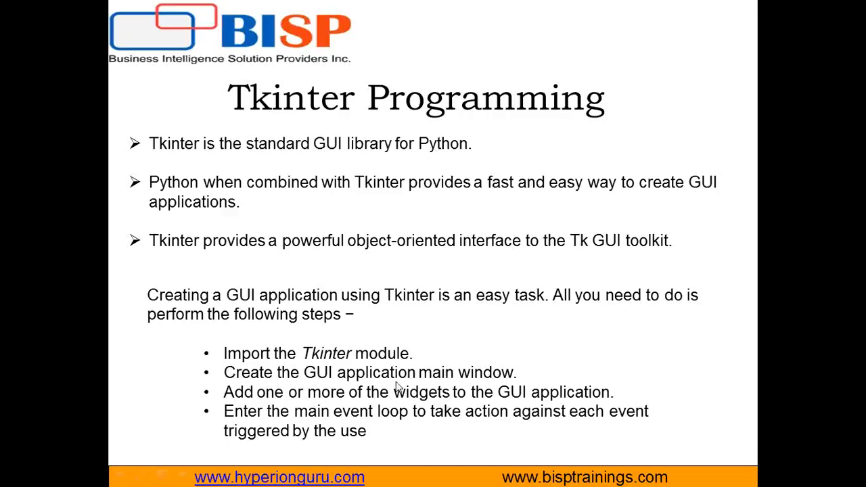
pyautogui.moveTo(449, 395)
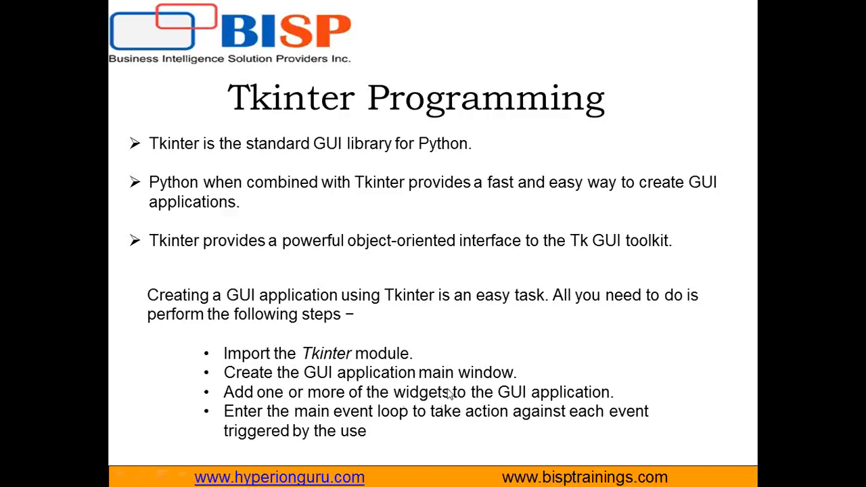
pyautogui.moveTo(400, 403)
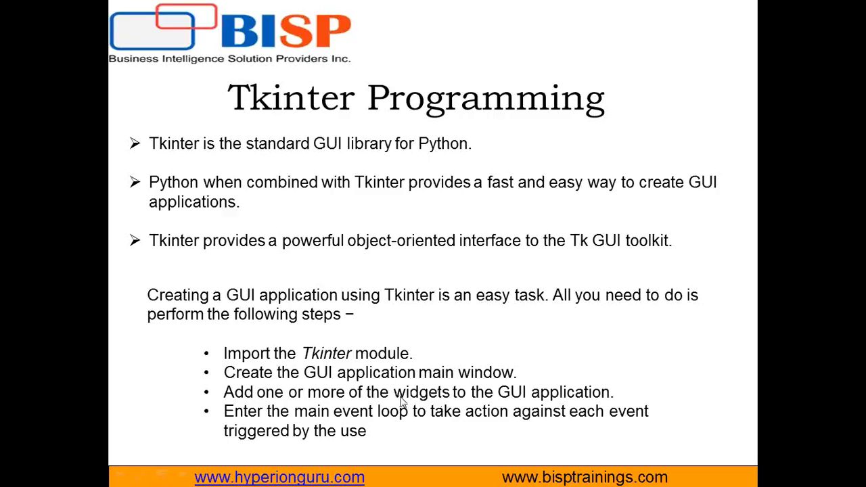
pyautogui.moveTo(278, 431)
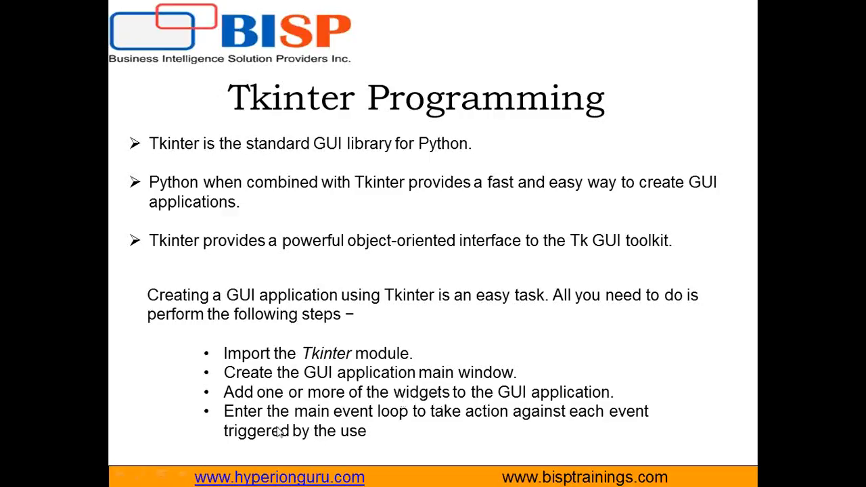
pyautogui.moveTo(574, 425)
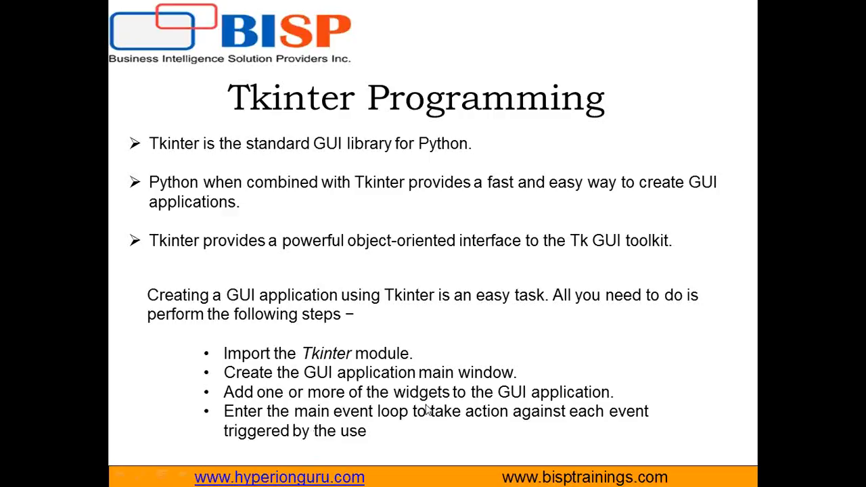
pyautogui.moveTo(405, 403)
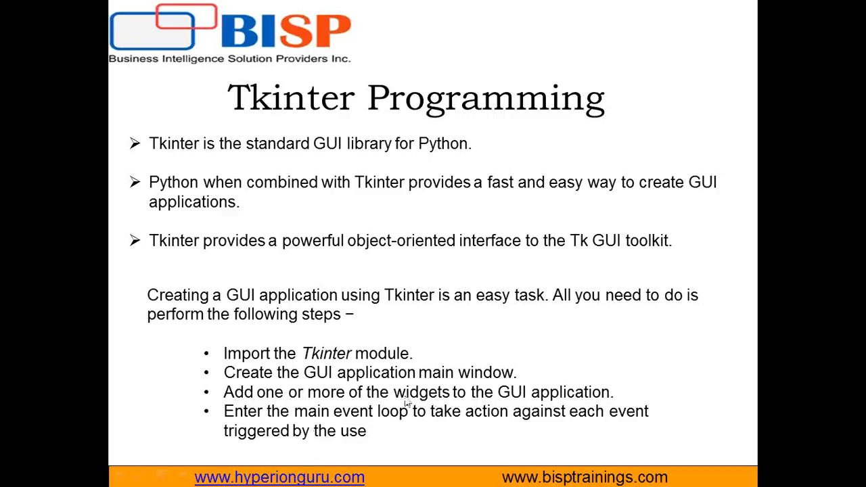
pyautogui.moveTo(412, 365)
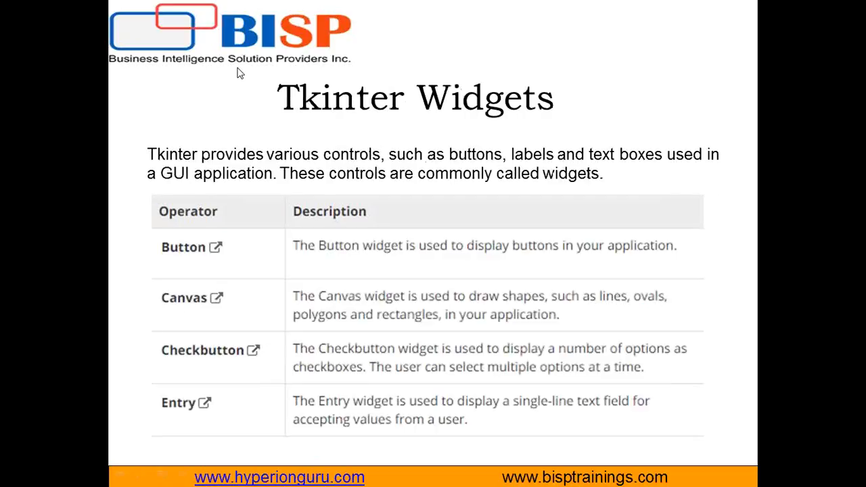
pyautogui.moveTo(189, 257)
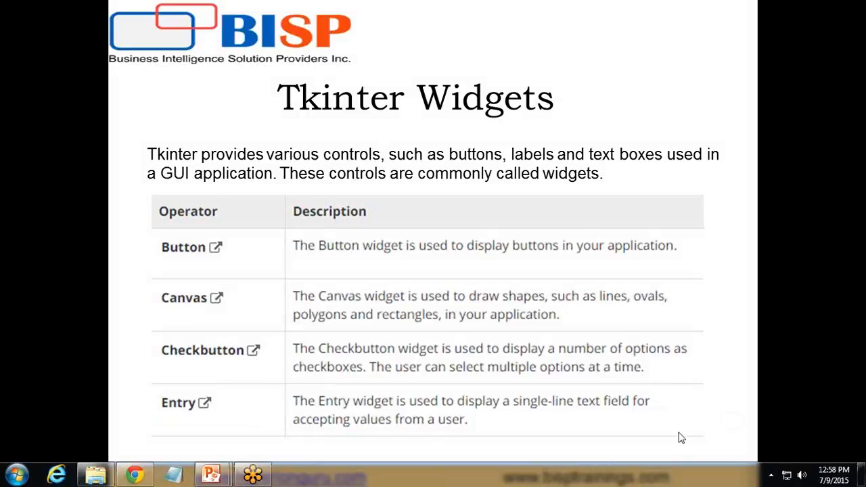
# Step: Launch Python 3.4 IDLE from the Start menu's All Programs list to get a blank editor
pyautogui.scroll(-3)
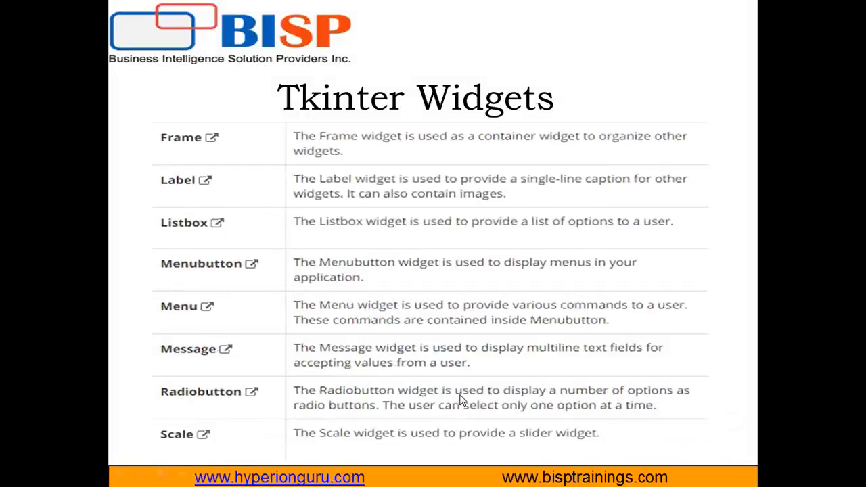
pyautogui.scroll(-3)
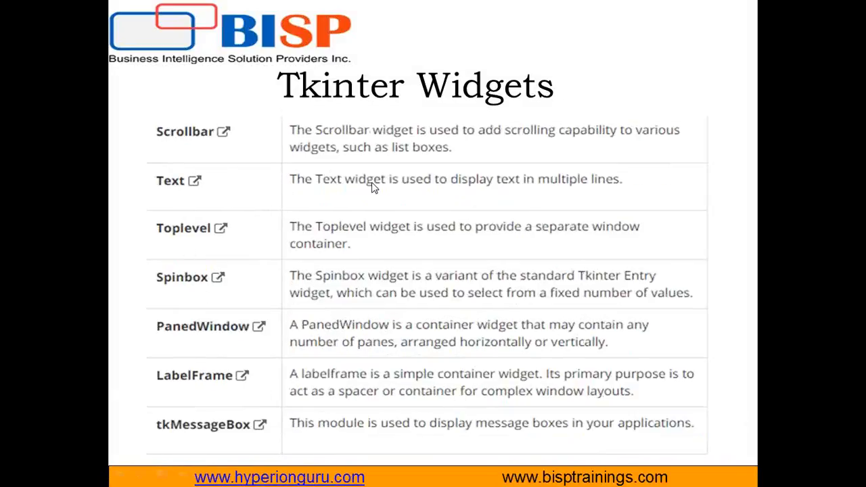
pyautogui.moveTo(598, 188)
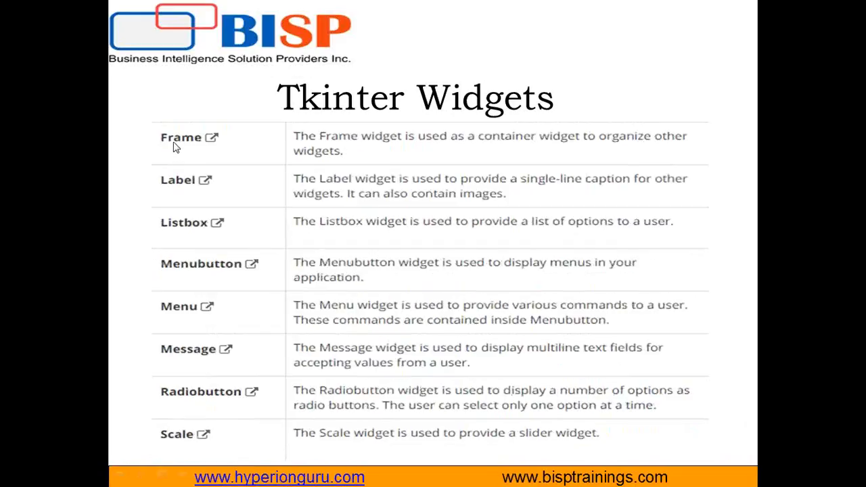
pyautogui.moveTo(190, 282)
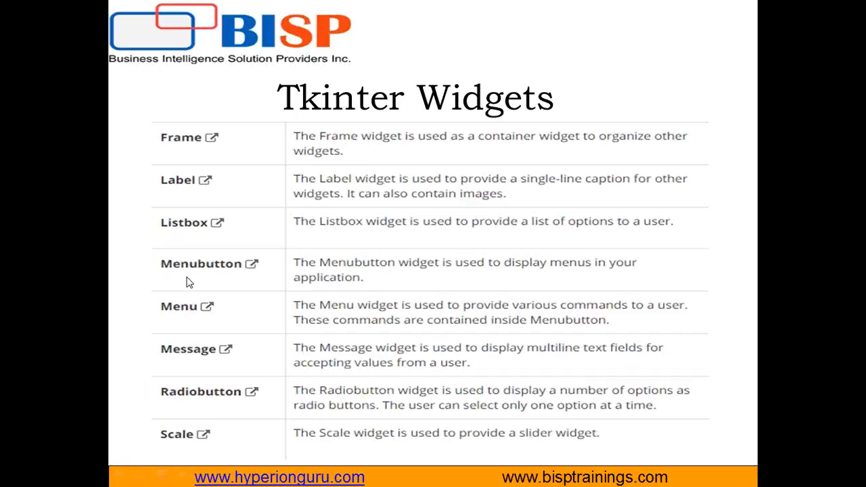
pyautogui.moveTo(187, 444)
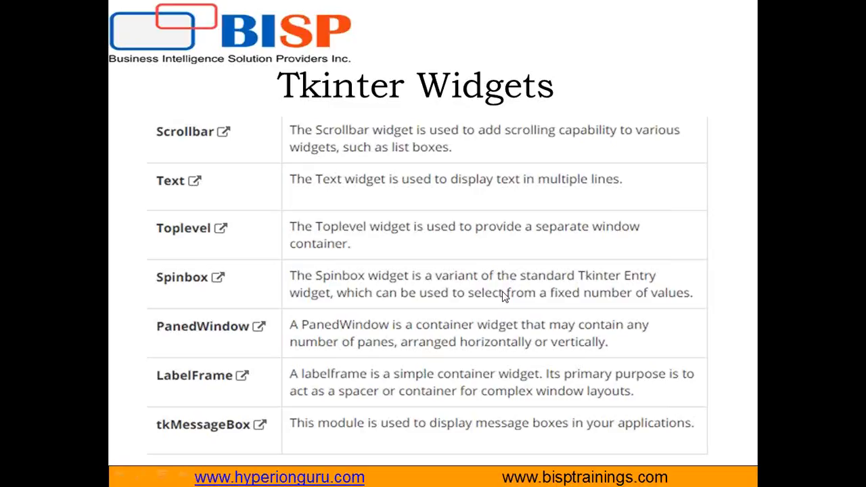
pyautogui.moveTo(503, 296)
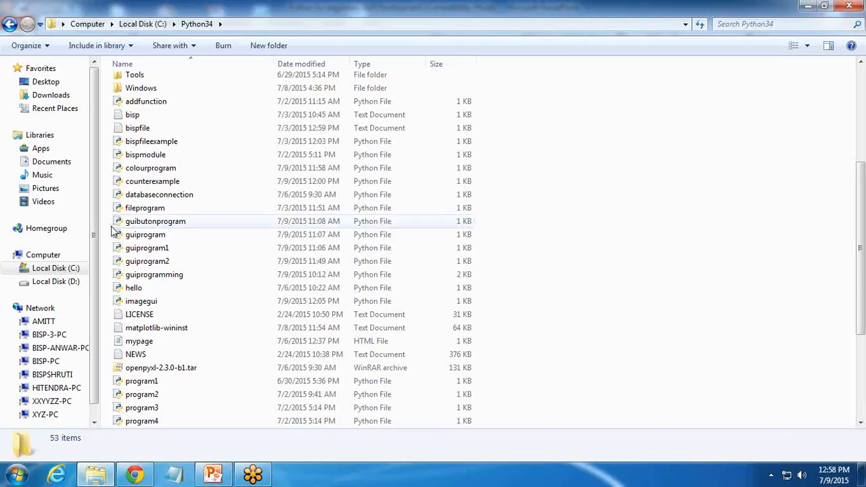
pyautogui.click(17, 474)
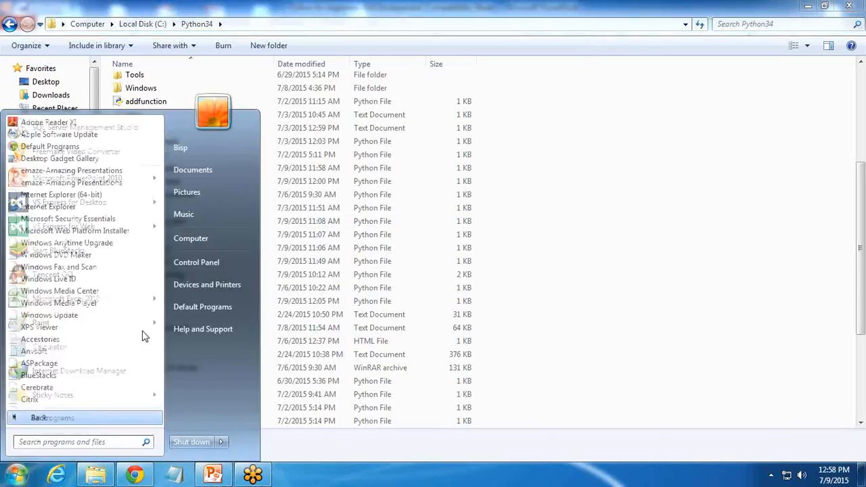
pyautogui.scroll(-3)
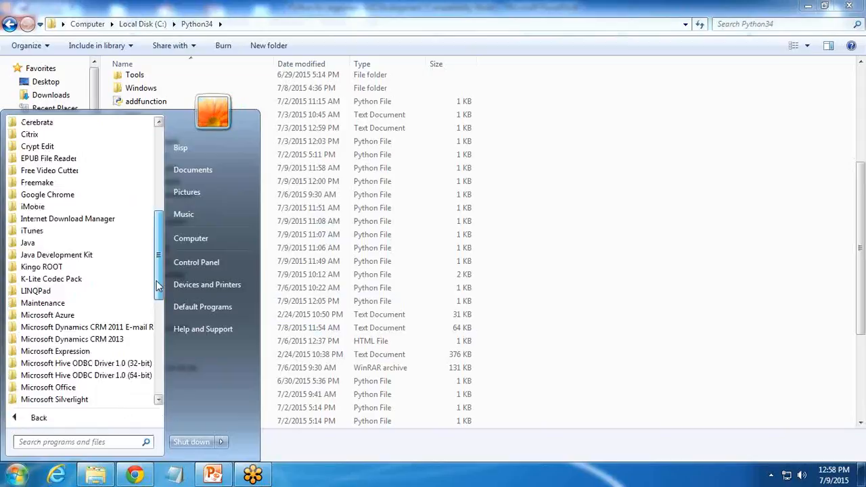
pyautogui.scroll(-3)
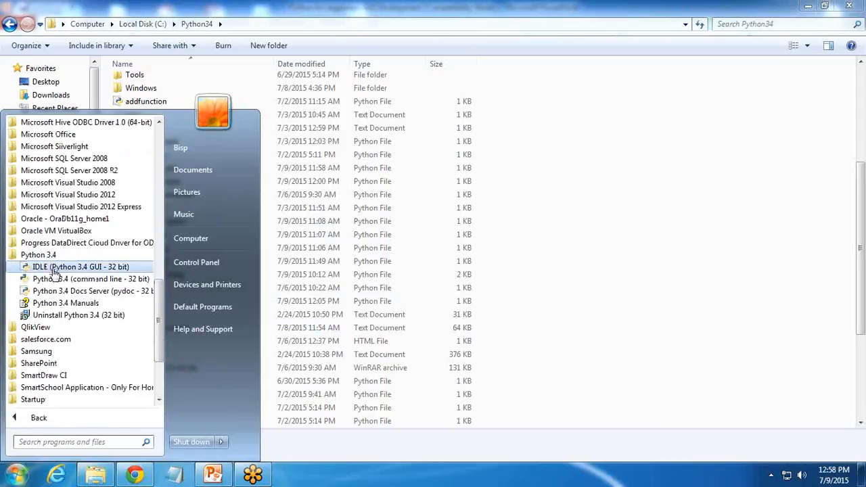
pyautogui.click(80, 267)
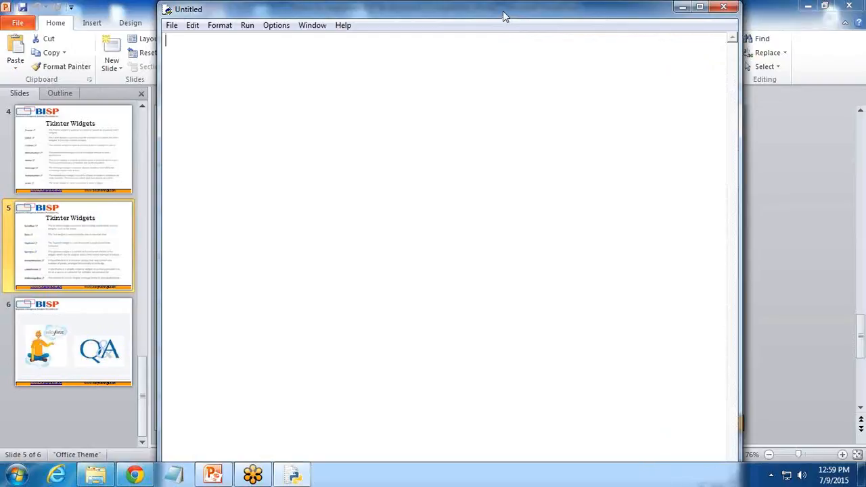
# Step: Write 'from tkinter import *' and create the root window with root=Tk()
pyautogui.write('from')
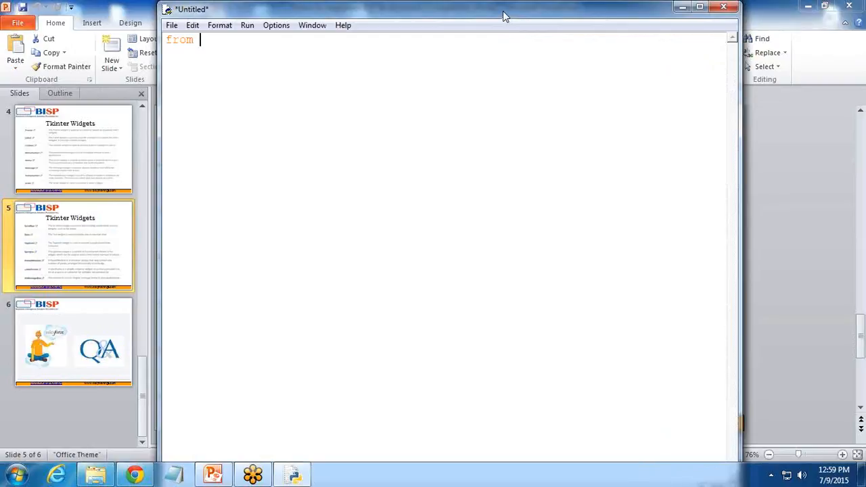
pyautogui.write('tkint')
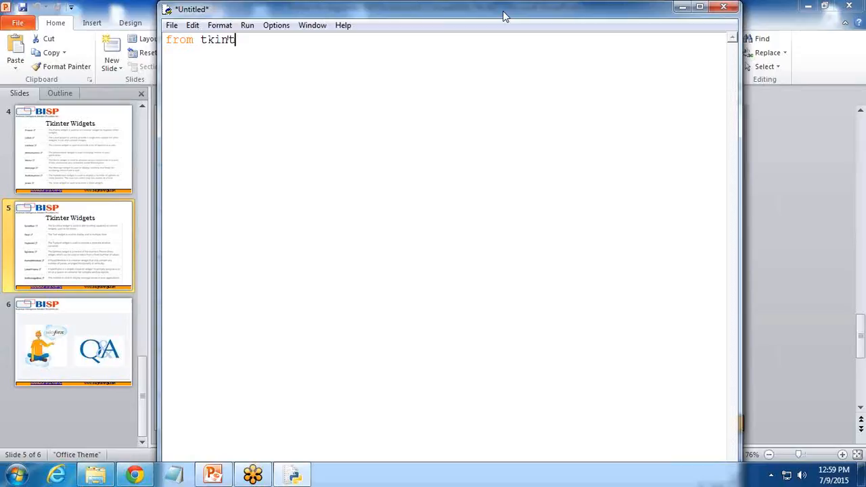
pyautogui.write('er import')
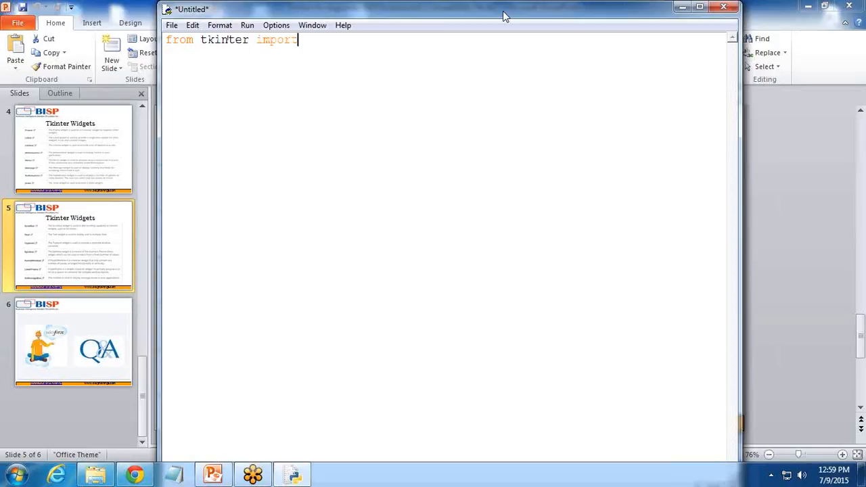
pyautogui.write('*')
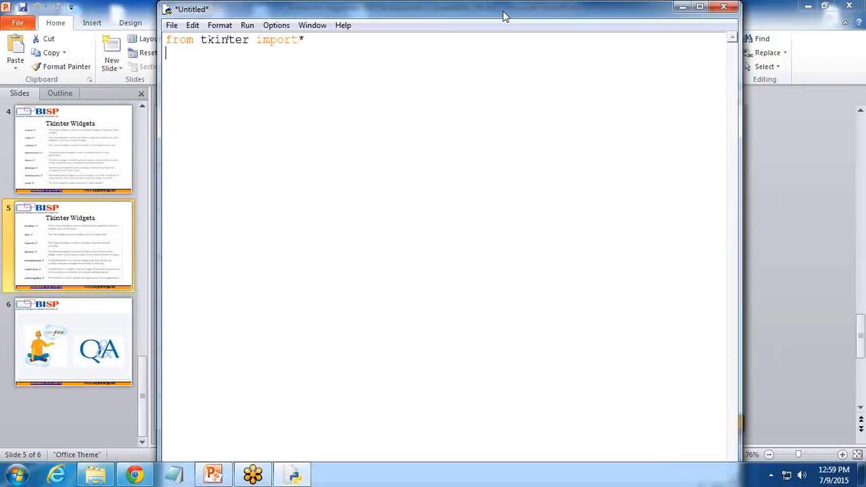
pyautogui.write('root=t')
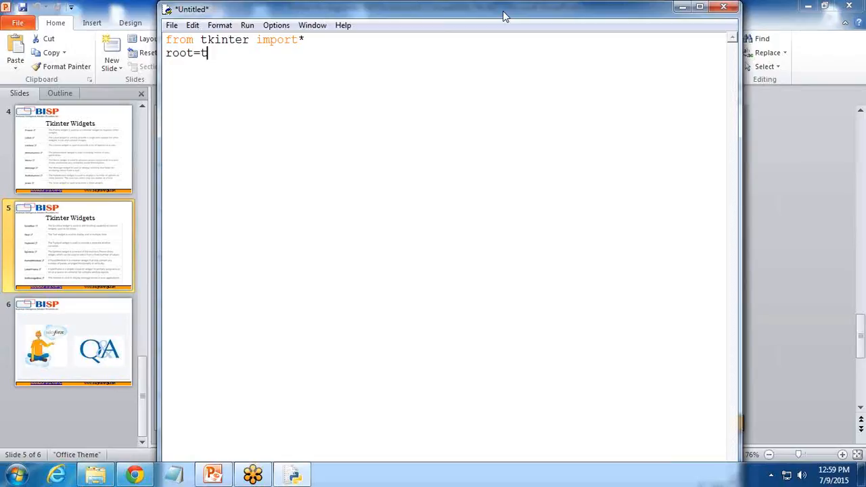
pyautogui.write('k()')
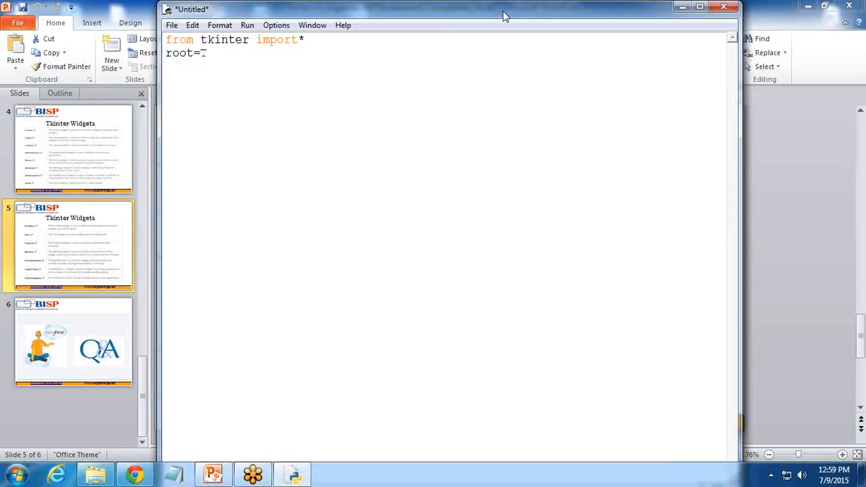
pyautogui.write('Tk()')
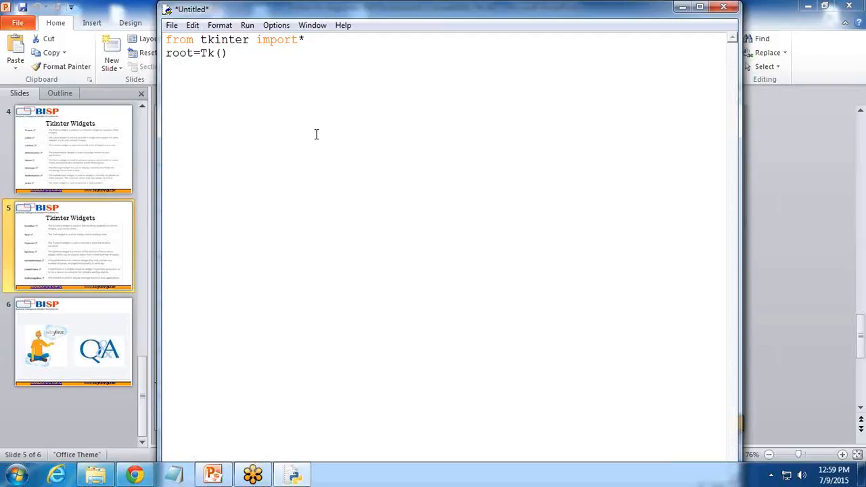
# Step: Create label1 as a Label on root with text "Hello! Welcome to Bisp"
pyautogui.write('label1=')
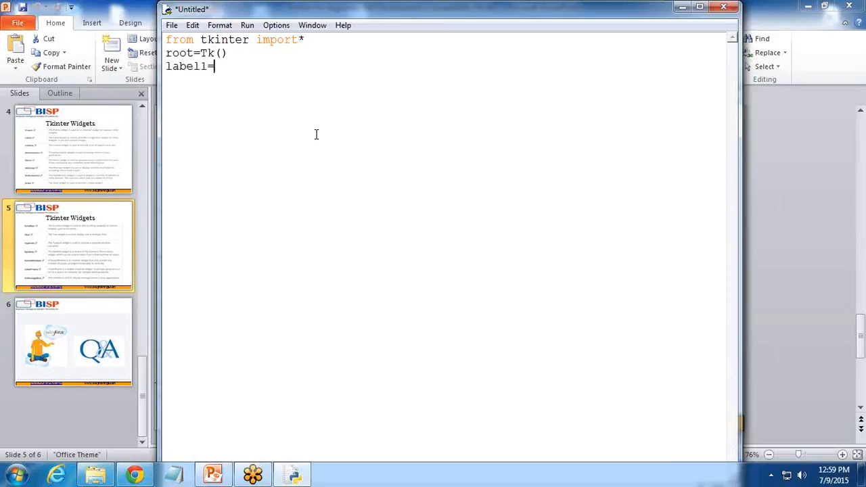
pyautogui.write('Label(')
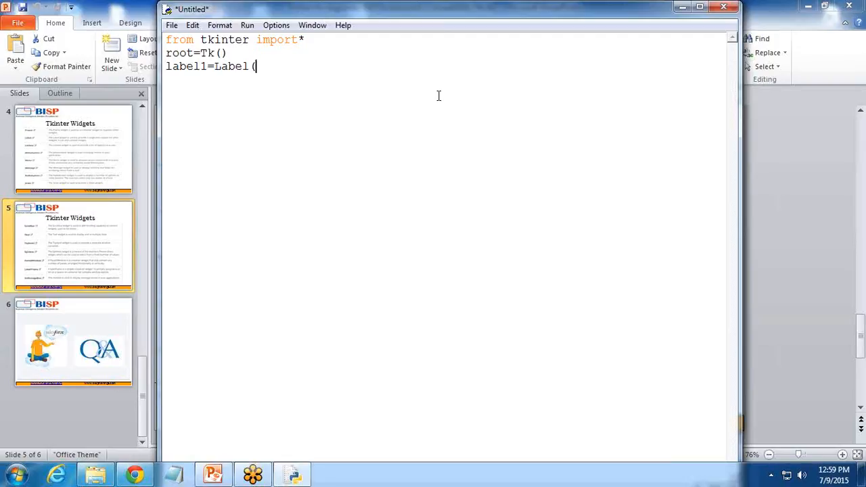
pyautogui.write('root')
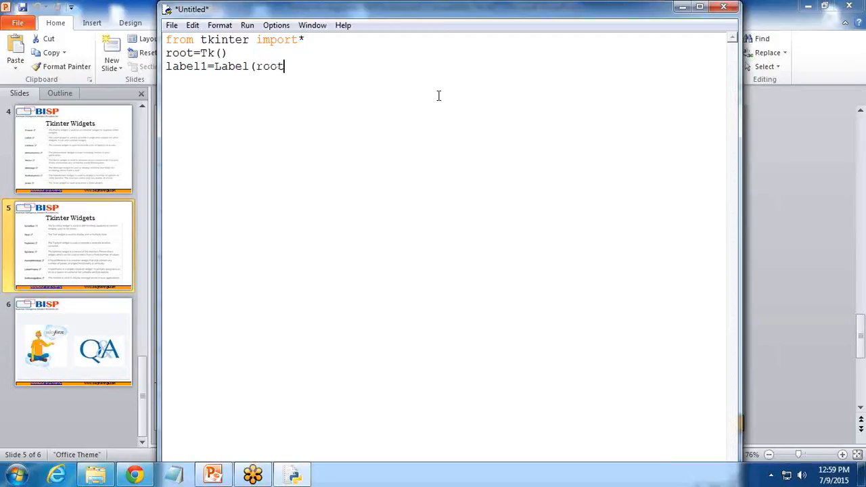
pyautogui.write(',')
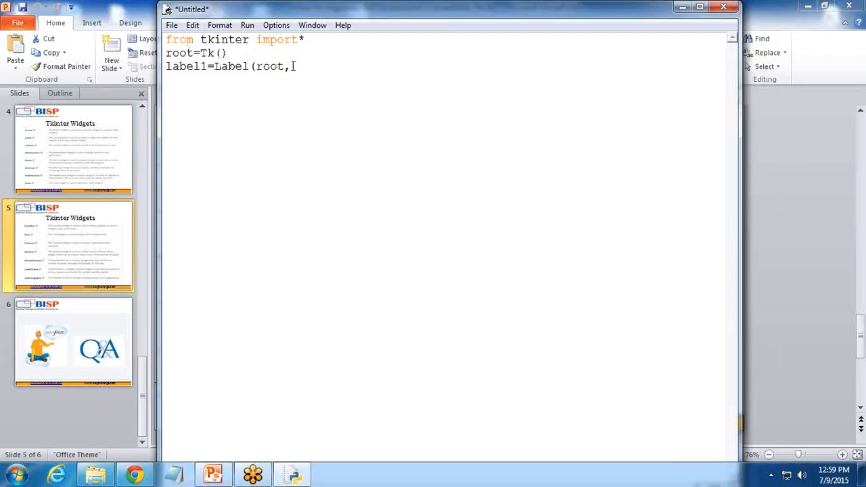
pyautogui.write('text')
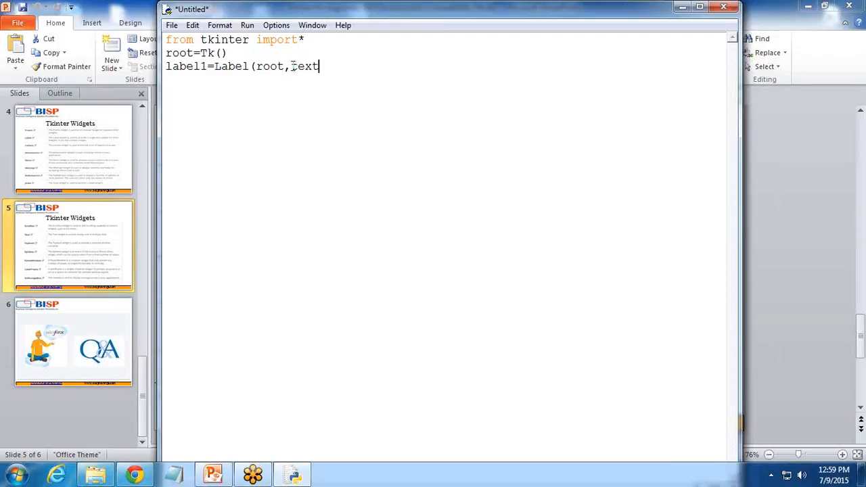
pyautogui.write('="Hello"')
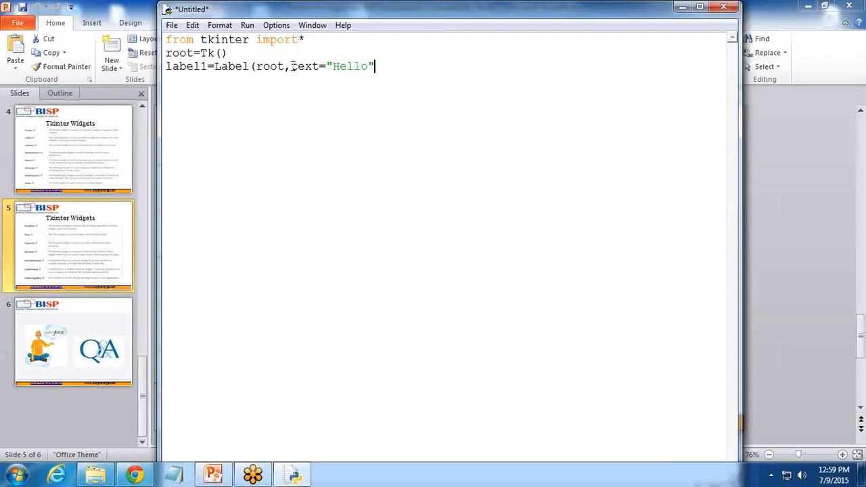
pyautogui.write('! W')
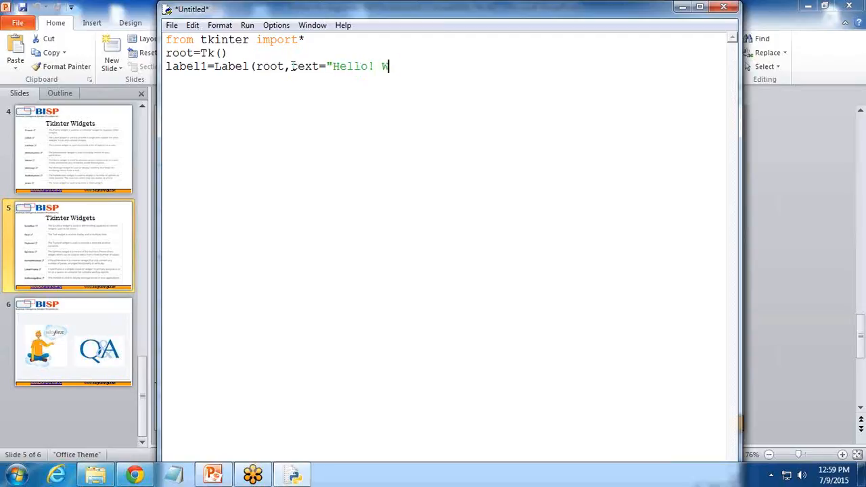
pyautogui.write('elcome to Bisp')
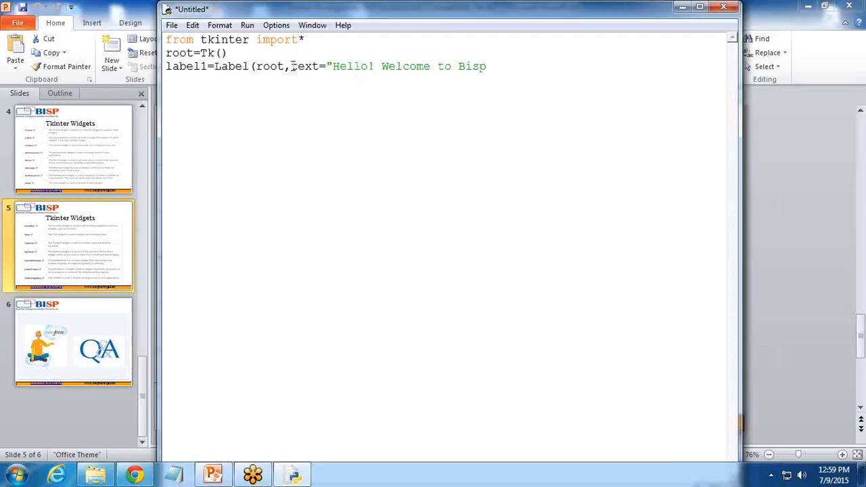
pyautogui.write('")')
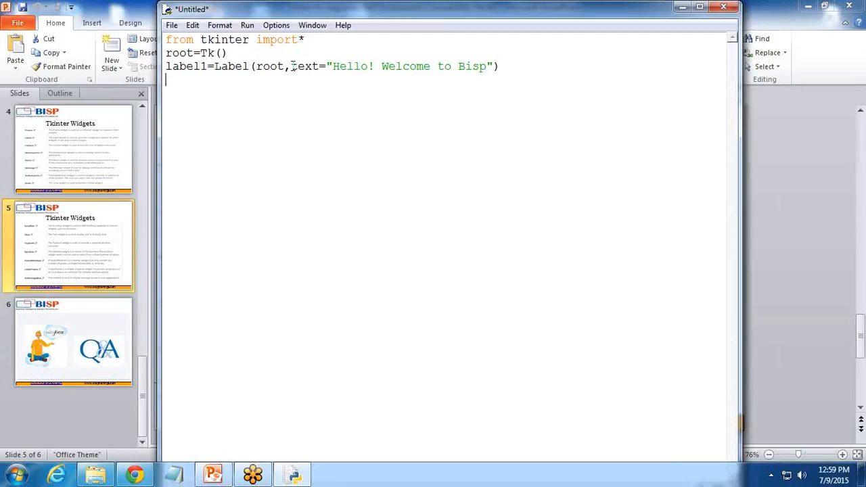
# Step: Pack label1 and start the event loop with root.mainloop()
pyautogui.write('label1.pack')
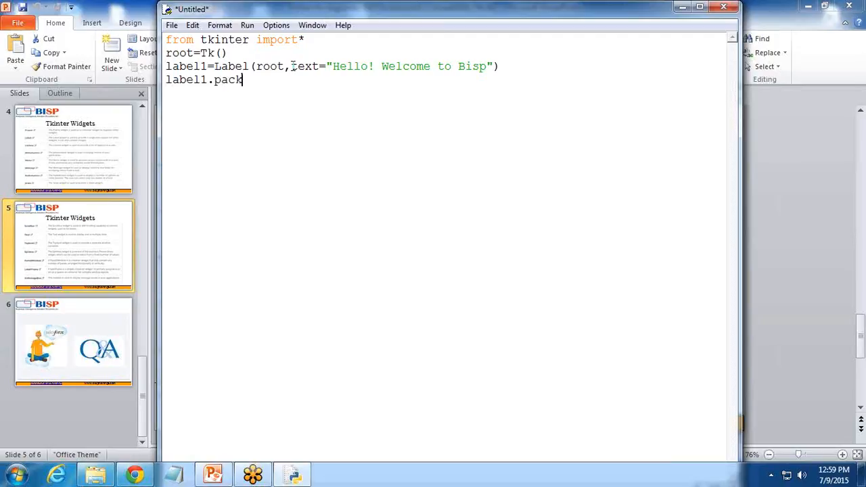
pyautogui.write('()')
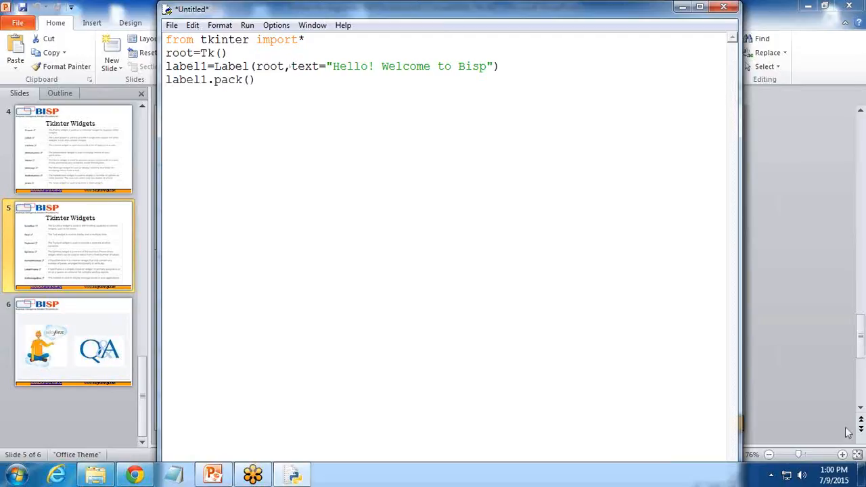
pyautogui.moveTo(696, 302)
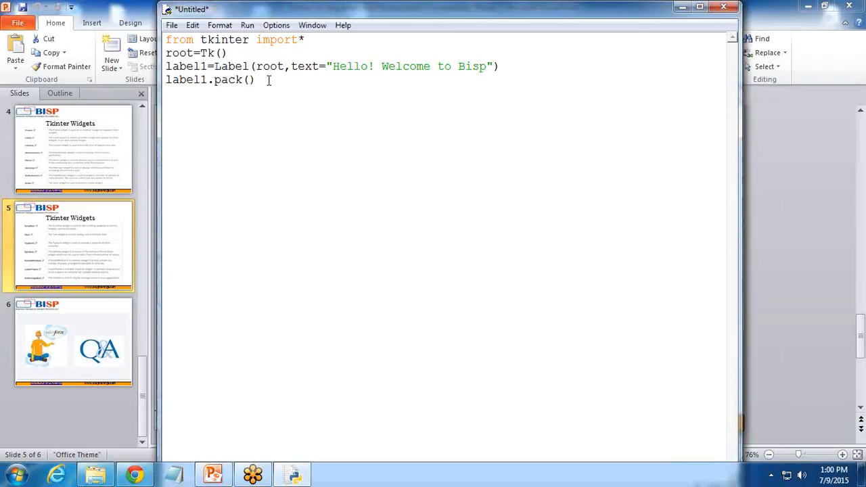
pyautogui.write('root.')
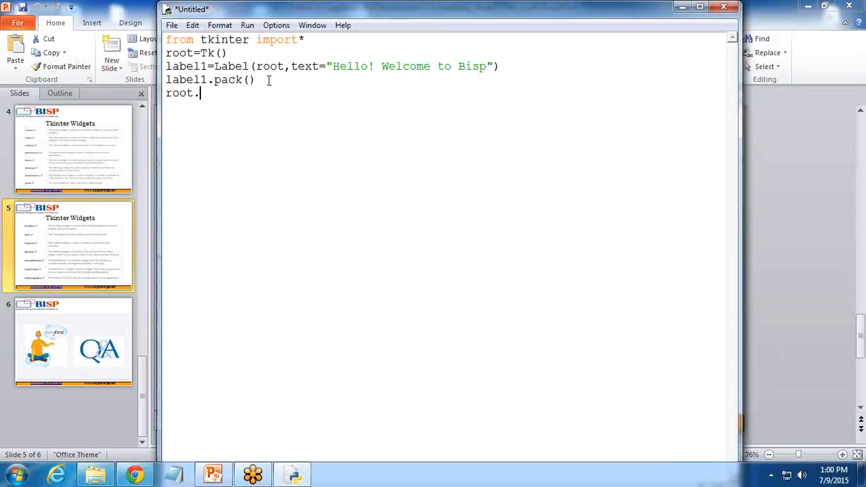
pyautogui.write('mainloo')
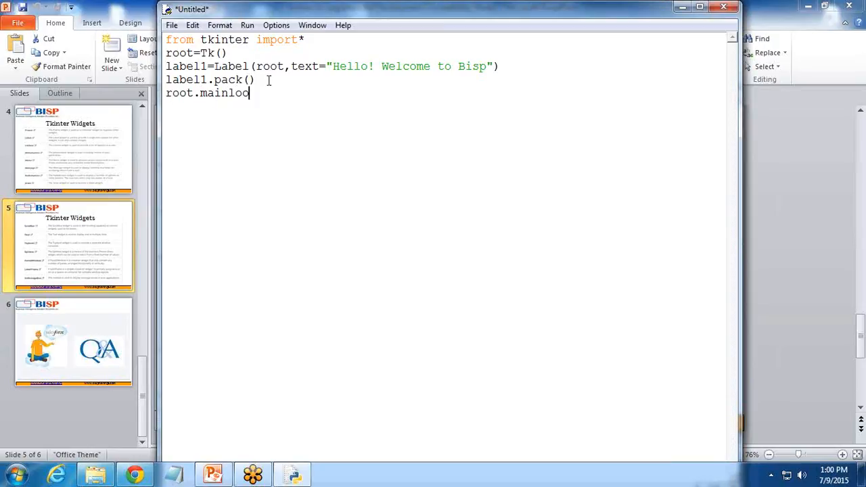
pyautogui.write('p()')
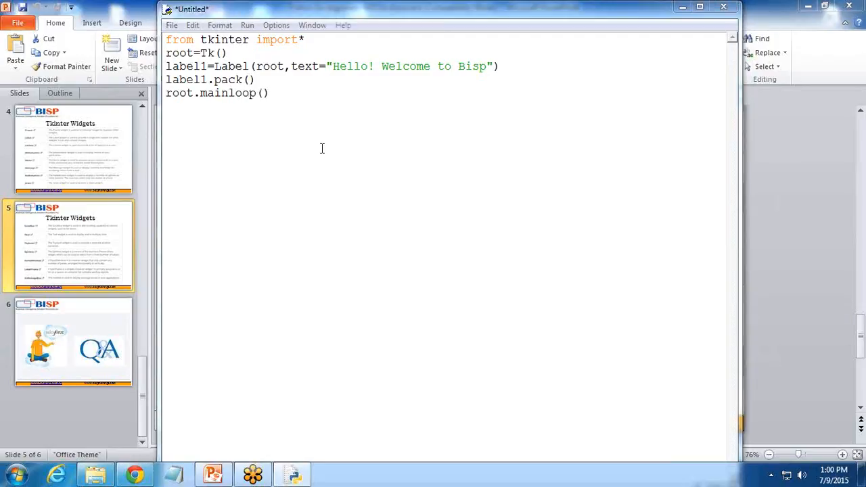
# Step: Save the script via File > Save as guiprogramnew1.py in the Python34 folder
pyautogui.click(172, 24)
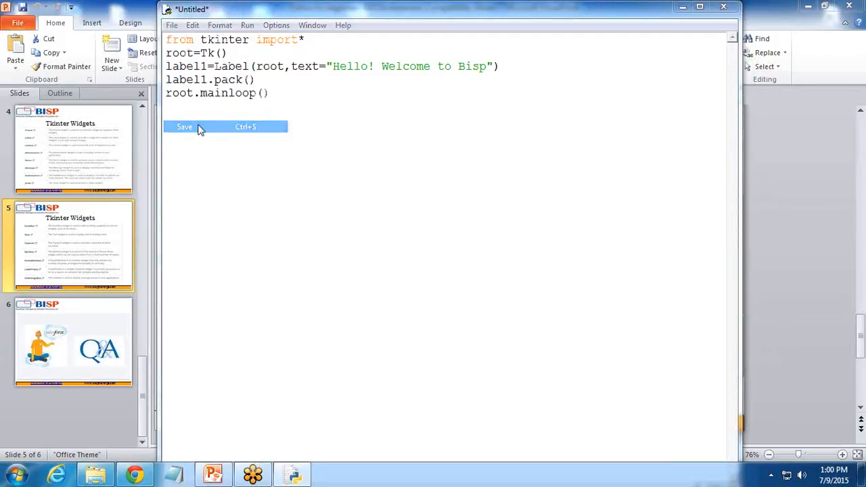
pyautogui.click(184, 127)
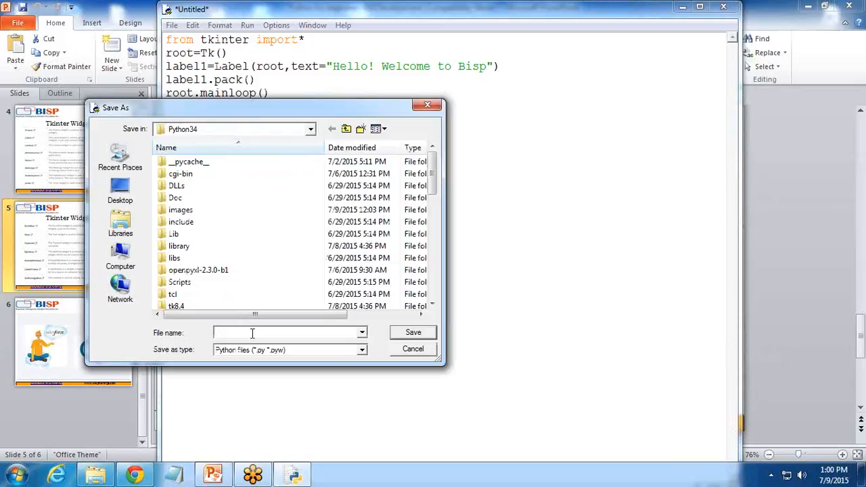
pyautogui.write('Guiprog')
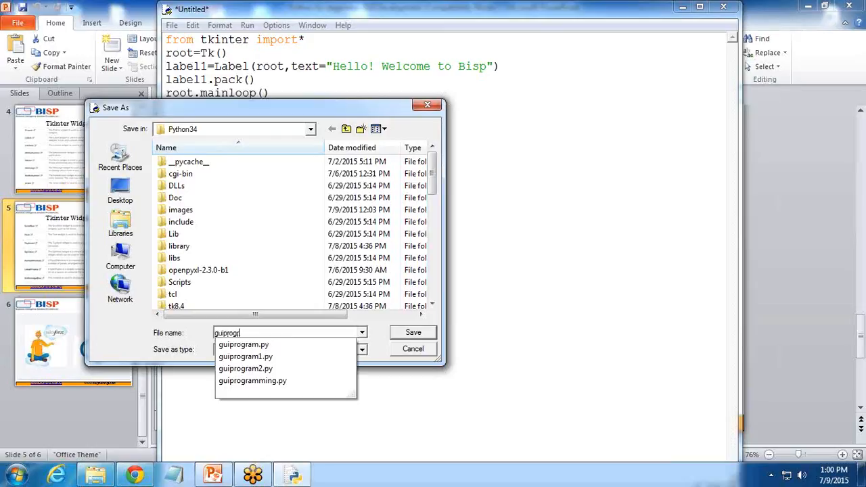
pyautogui.click(246, 357)
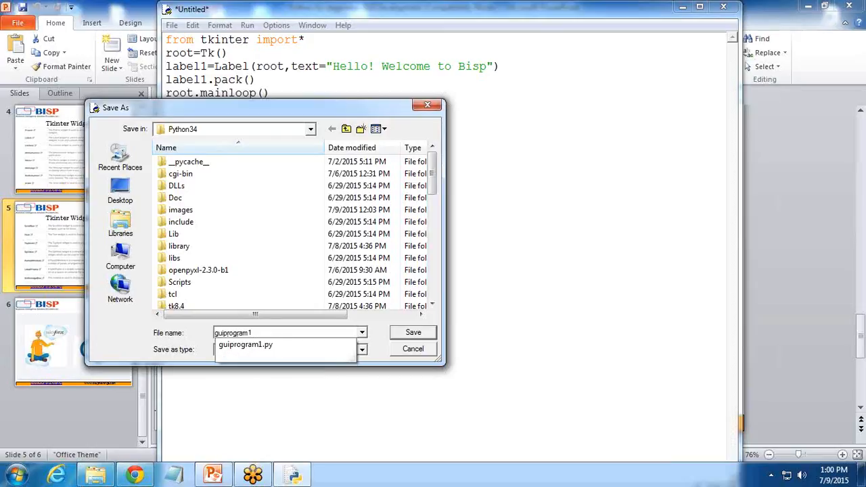
pyautogui.click(413, 348)
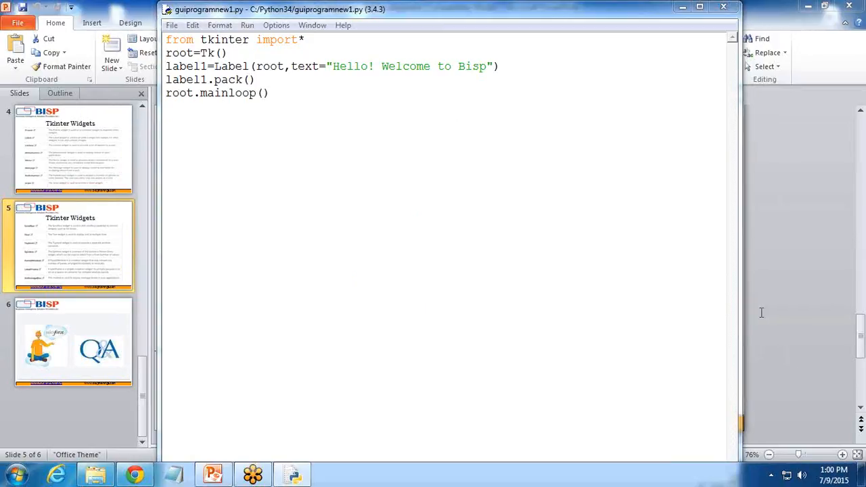
# Step: Run the module, view the 'Hello! Welcome to Bisp' window, then close it
pyautogui.click(246, 24)
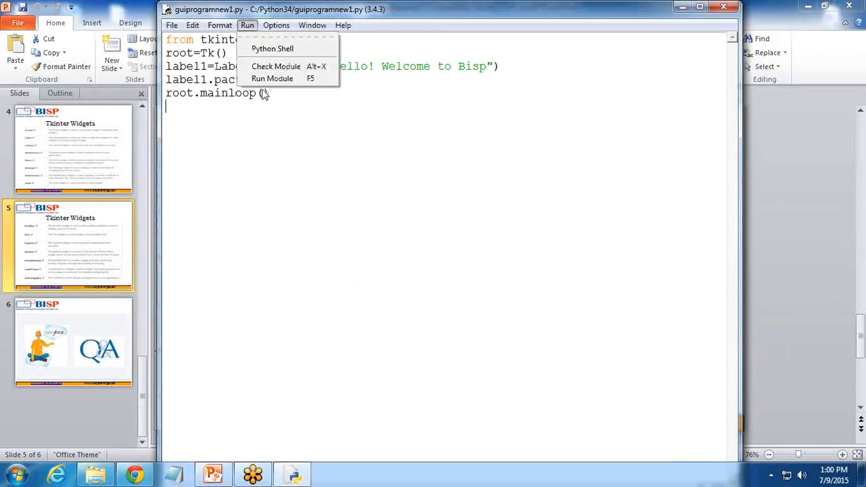
pyautogui.moveTo(272, 79)
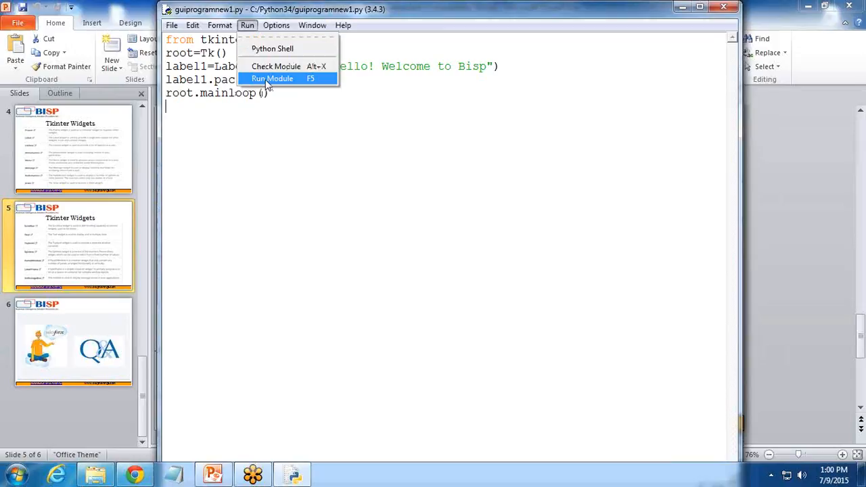
pyautogui.click(272, 78)
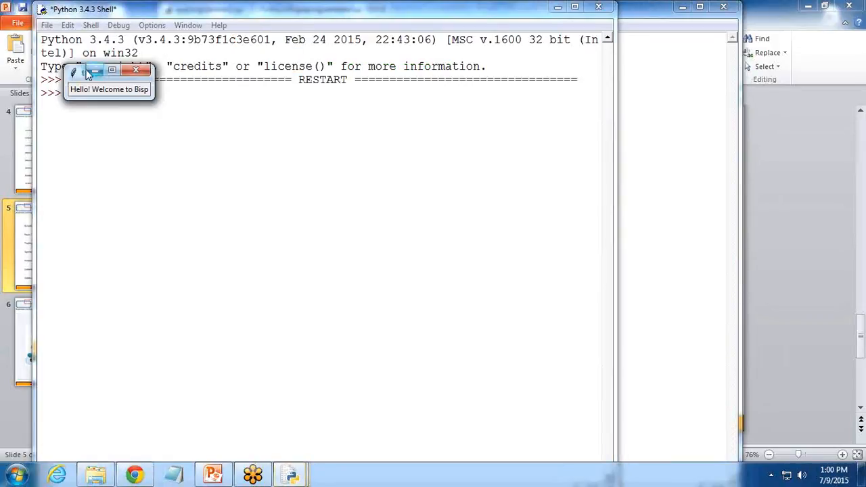
pyautogui.moveTo(109, 70); pyautogui.dragTo(142, 141)
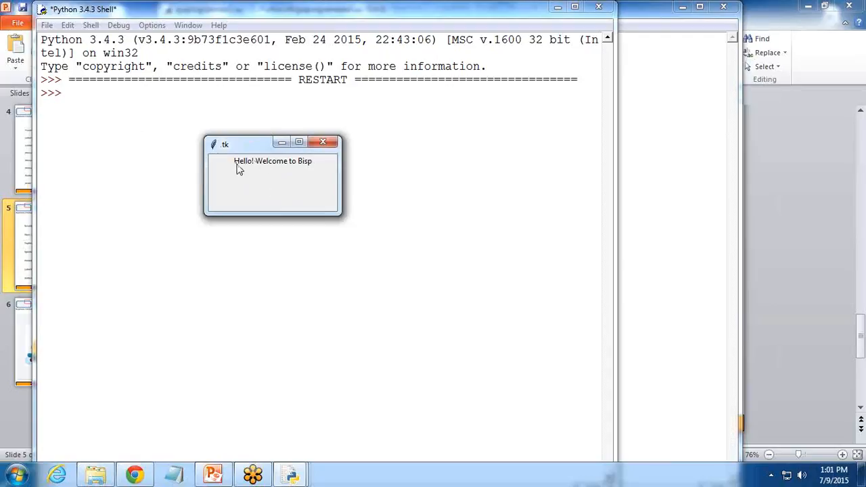
pyautogui.moveTo(509, 12)
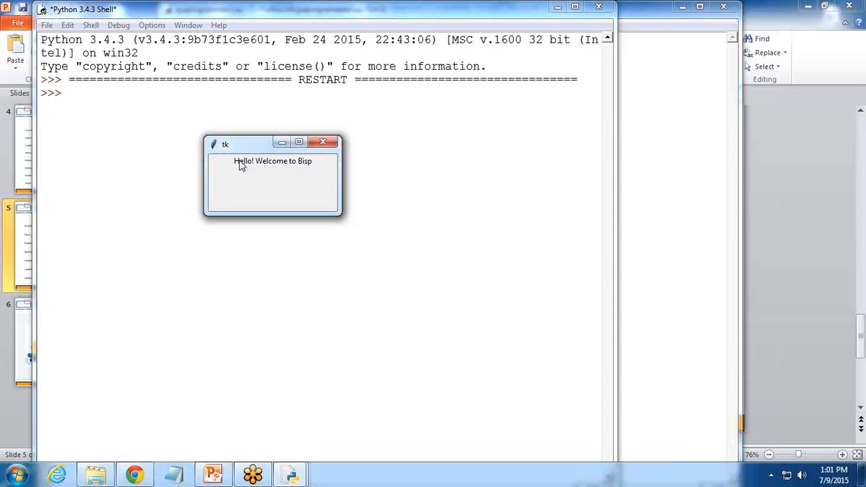
pyautogui.moveTo(300, 173)
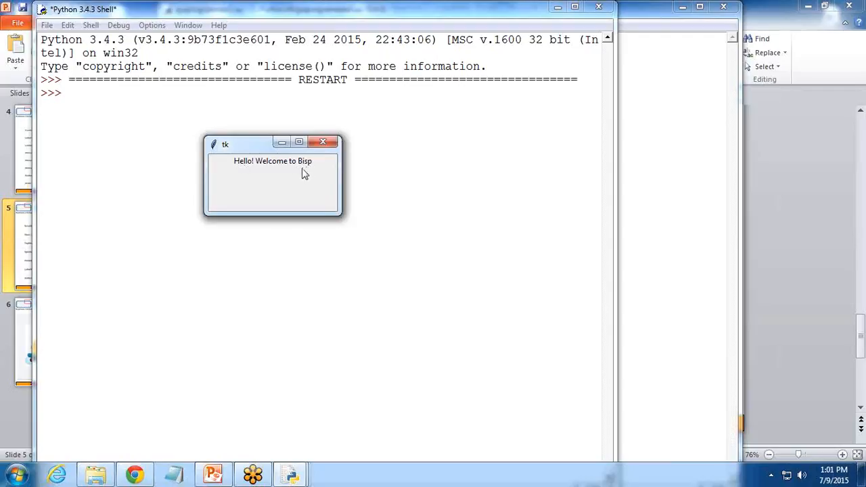
pyautogui.moveTo(323, 143)
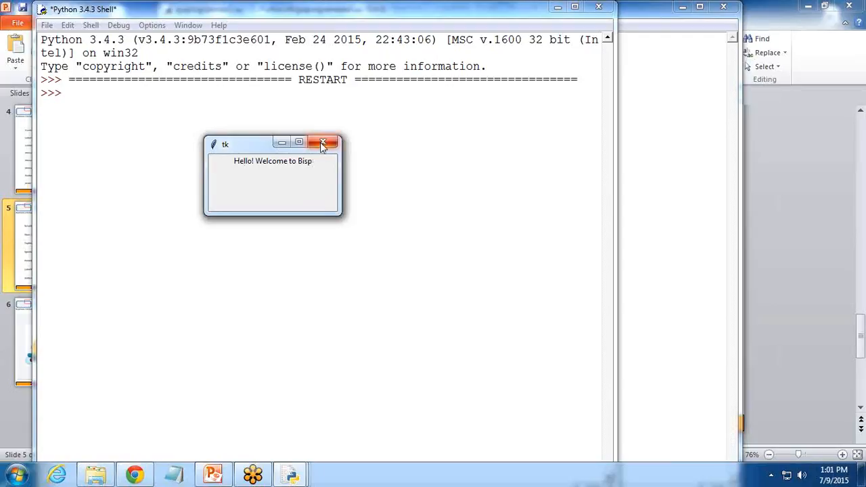
pyautogui.click(323, 143)
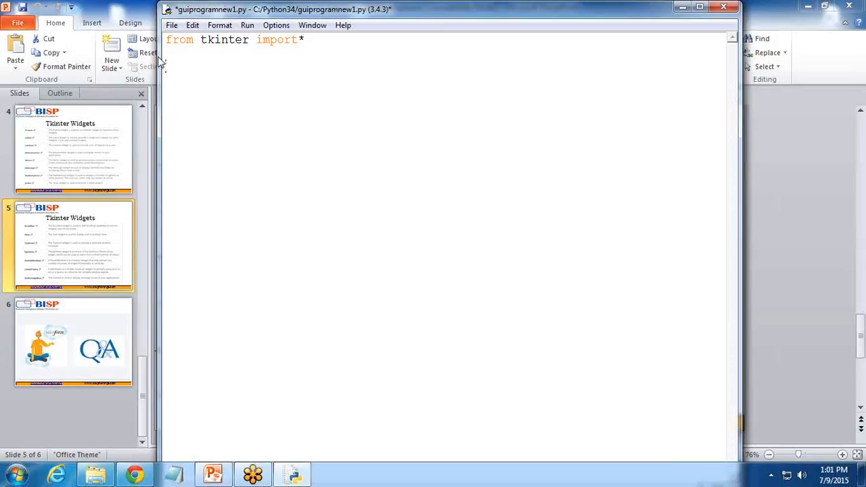
# Step: Import tkinter.messagebox and begin defining onclickfunction()
pyautogui.write('import')
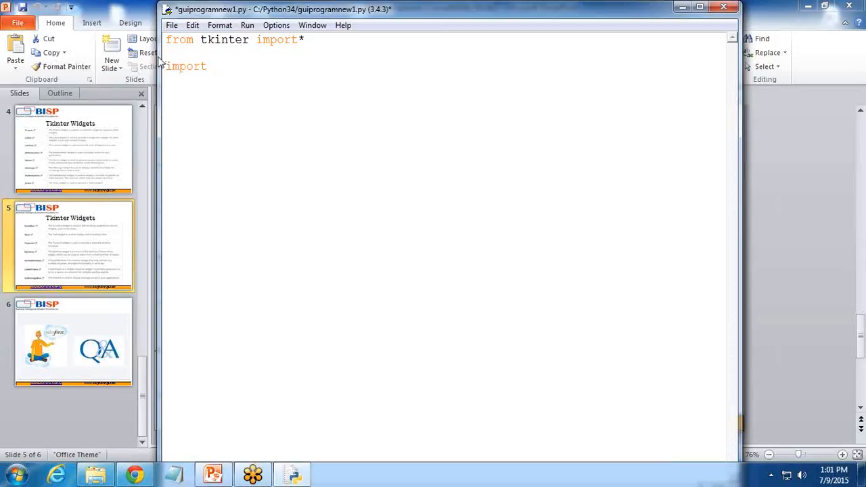
pyautogui.write('tkinter.')
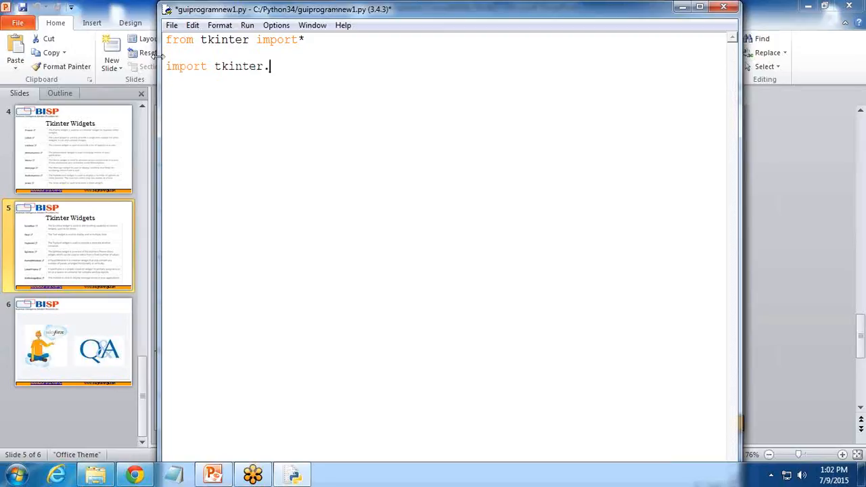
pyautogui.write('messagebox')
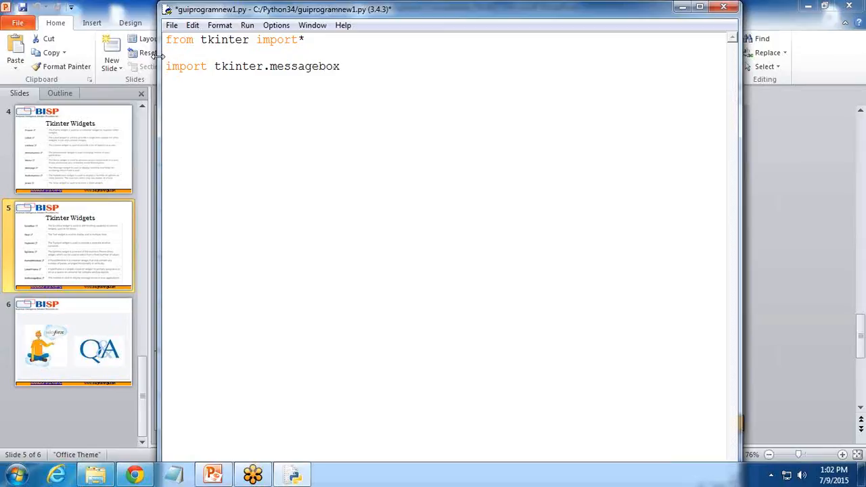
pyautogui.moveTo(743, 316)
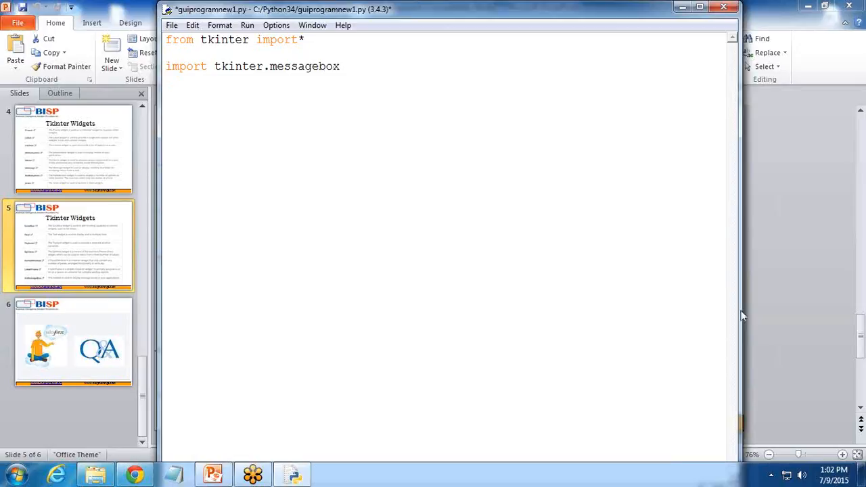
pyautogui.write('def')
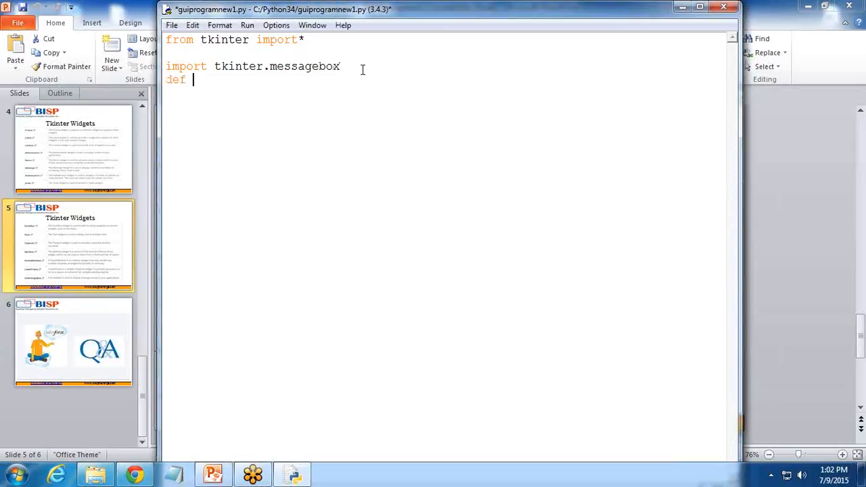
pyautogui.write('on')
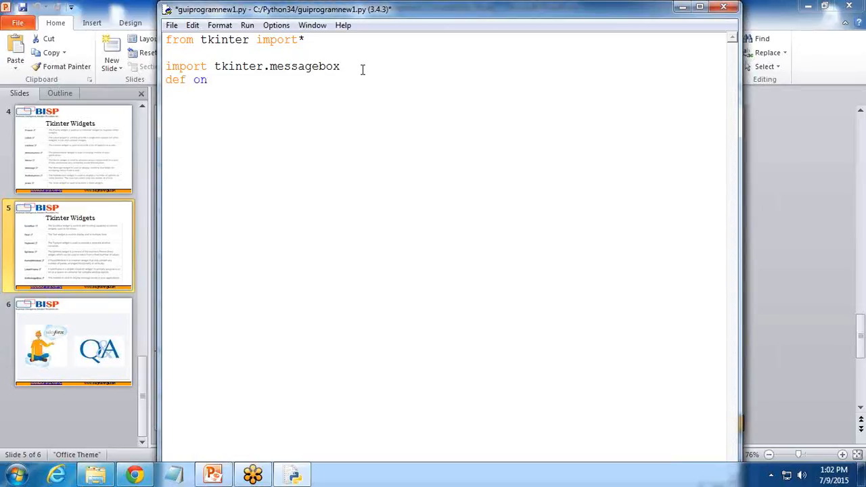
pyautogui.write('clickfuncti')
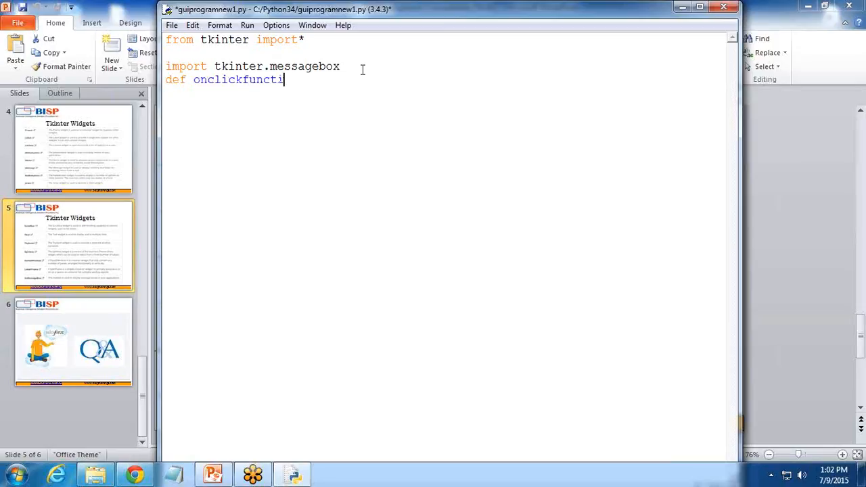
pyautogui.write('on():')
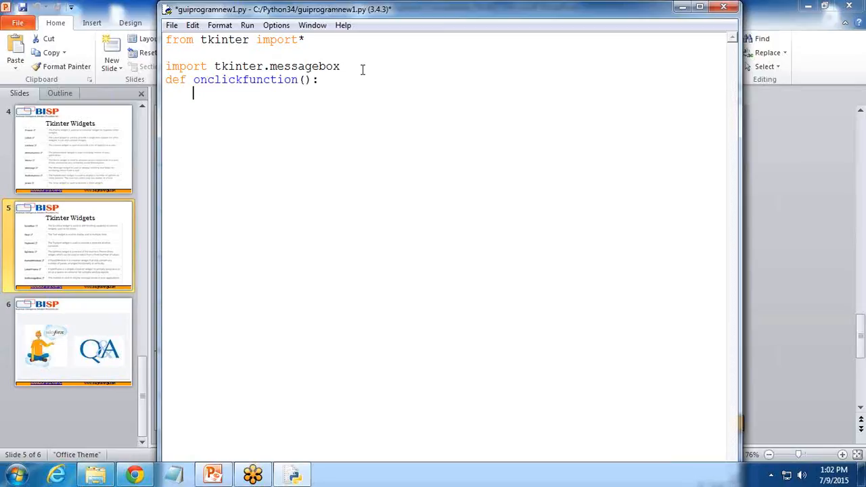
# Step: Have onclickfunction call showinfo("Bisp Window", "Hello "+entryfield.get())
pyautogui.write('tkinter')
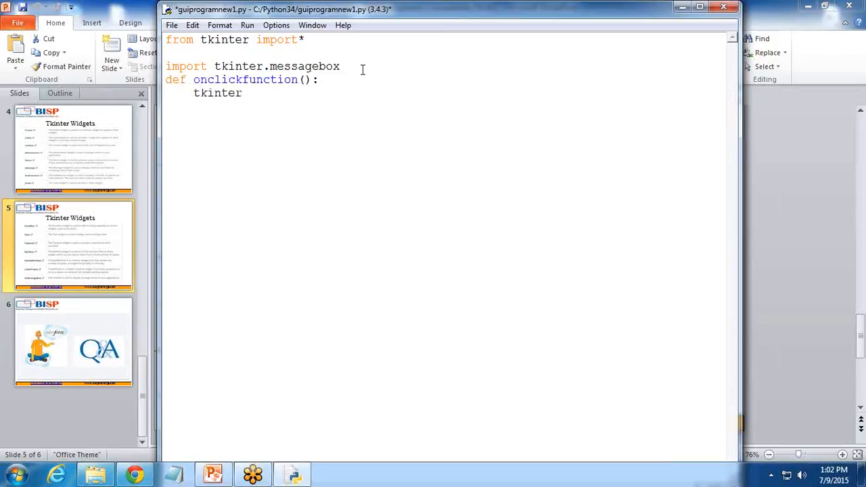
pyautogui.write('.message')
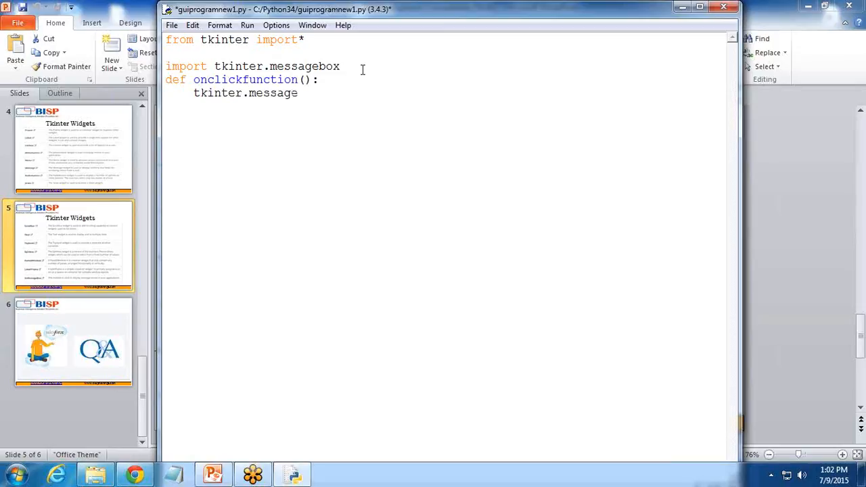
pyautogui.write('box')
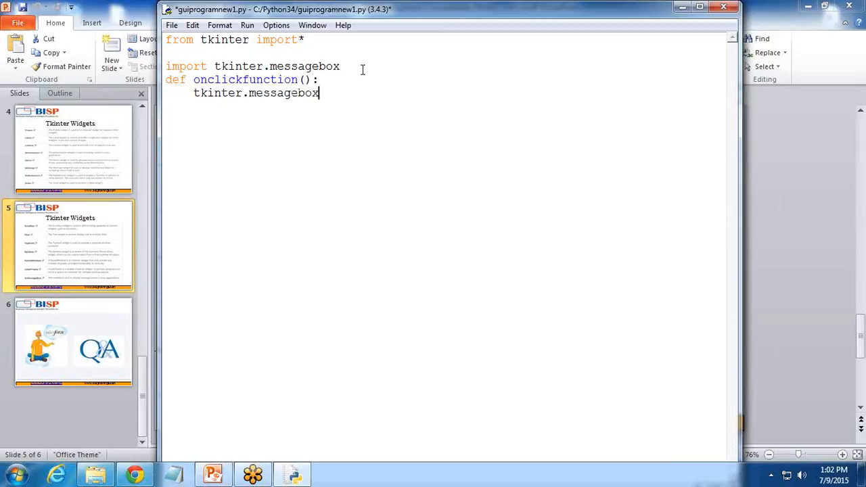
pyautogui.write('.sho')
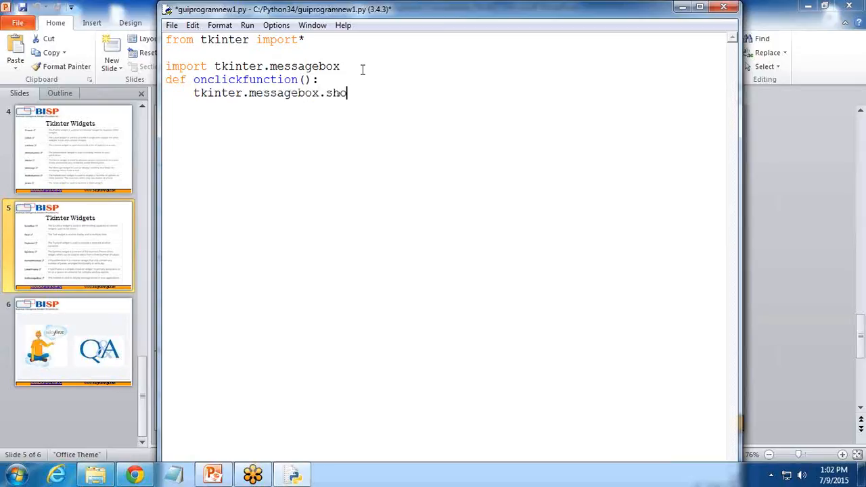
pyautogui.write('winfo(')
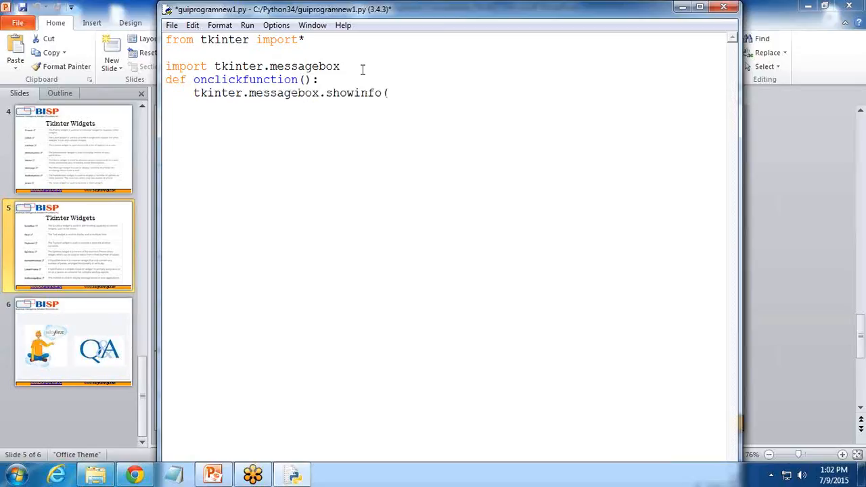
pyautogui.write('"Bis')
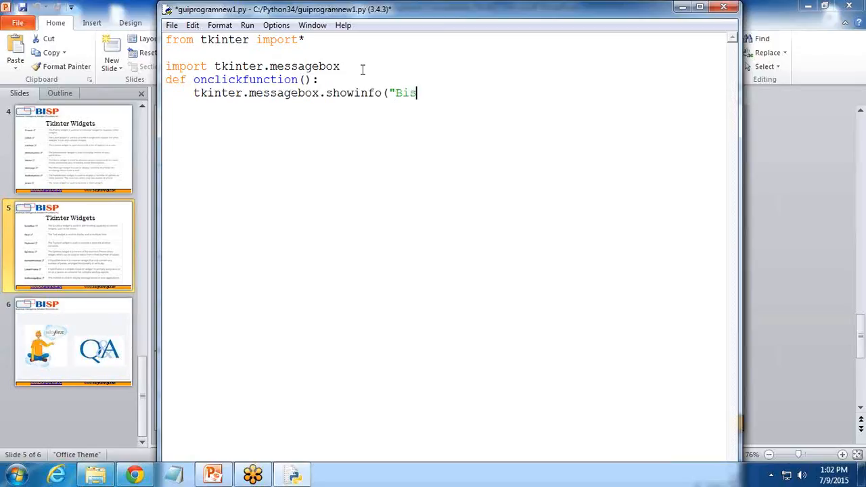
pyautogui.write('p')
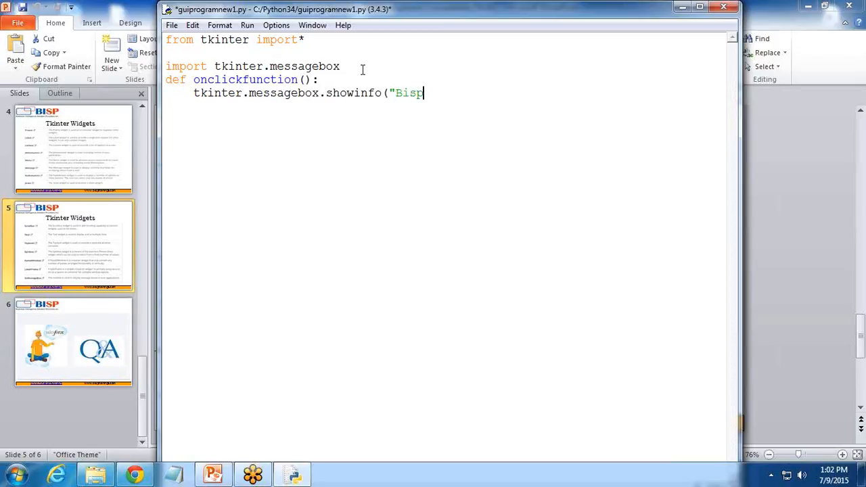
pyautogui.write('" "')
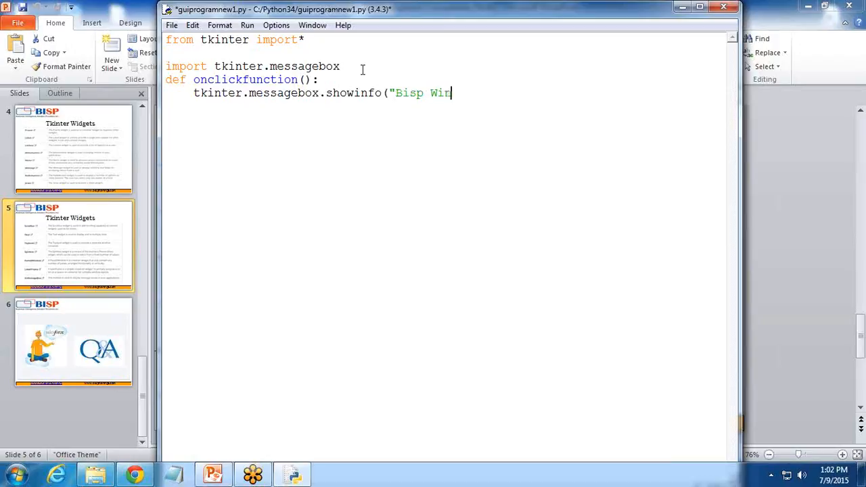
pyautogui.write('dow",')
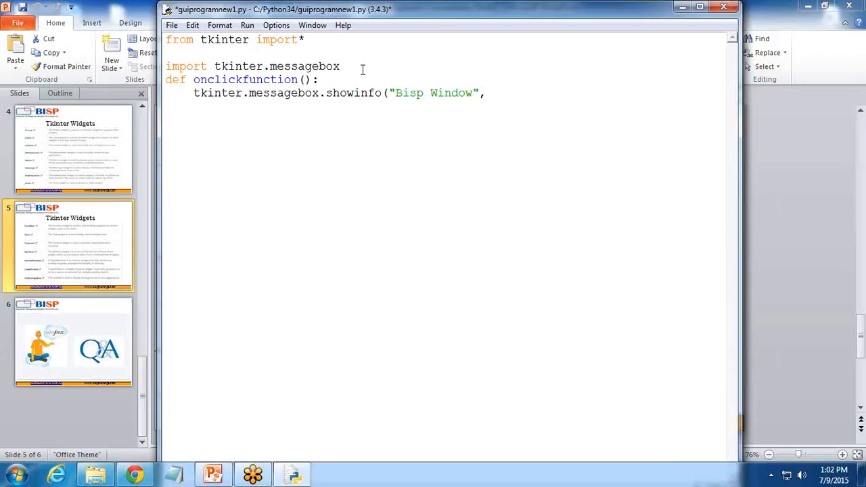
pyautogui.write('"Hello')
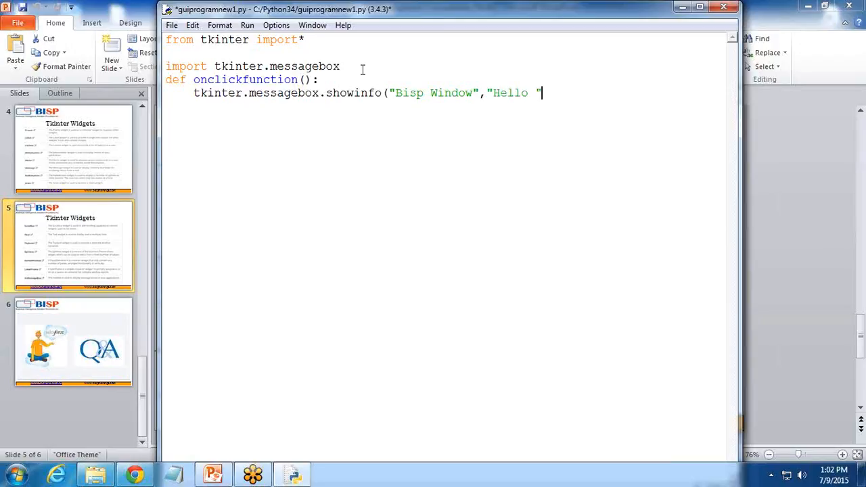
pyautogui.write('+')
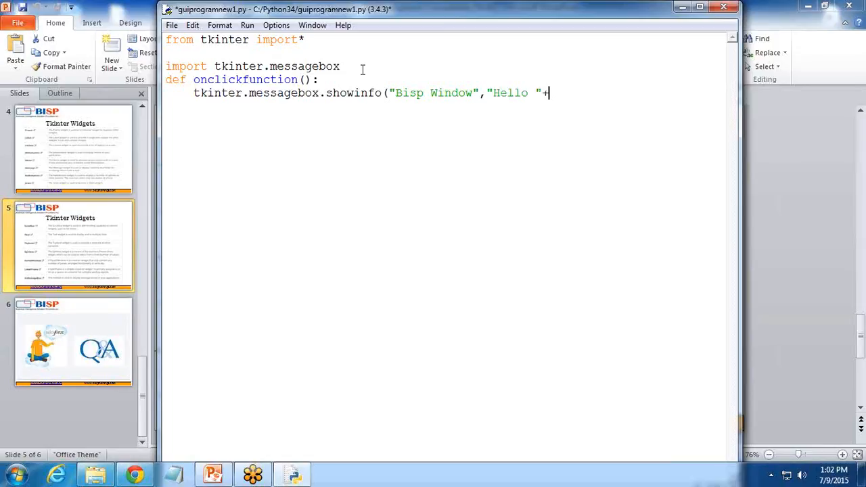
pyautogui.write('entryfield.')
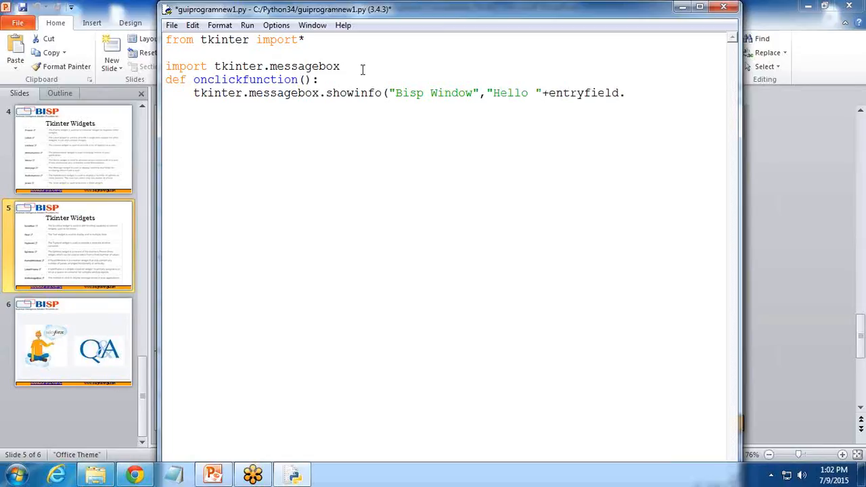
pyautogui.write('get()')
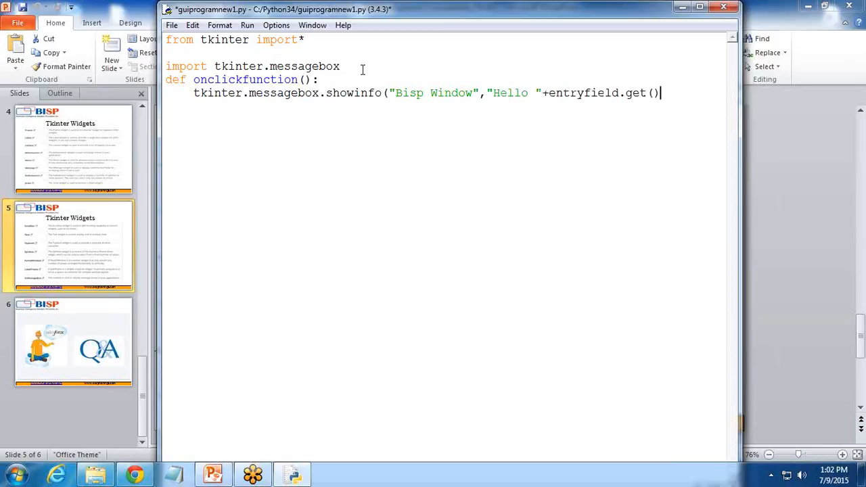
pyautogui.press('enter')
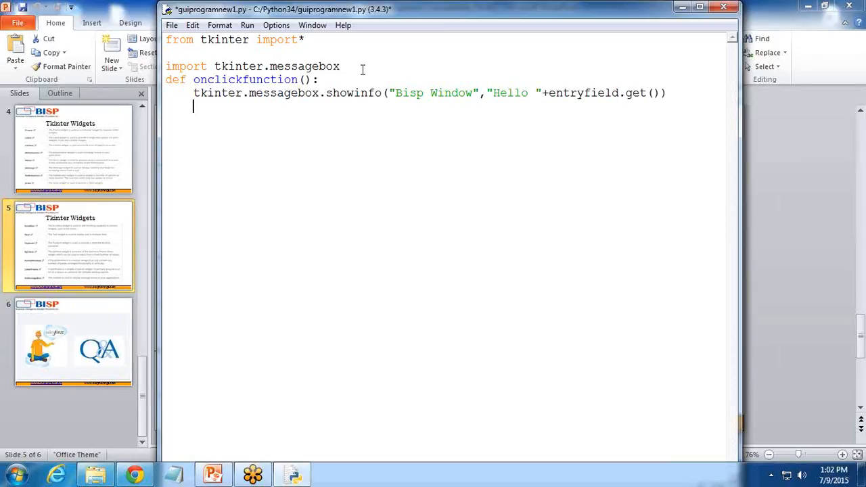
pyautogui.moveTo(520, 147)
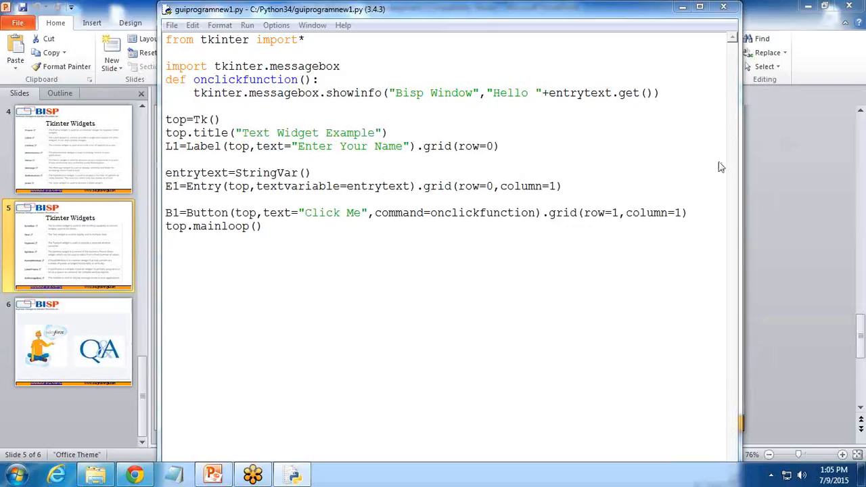
pyautogui.moveTo(749, 119)
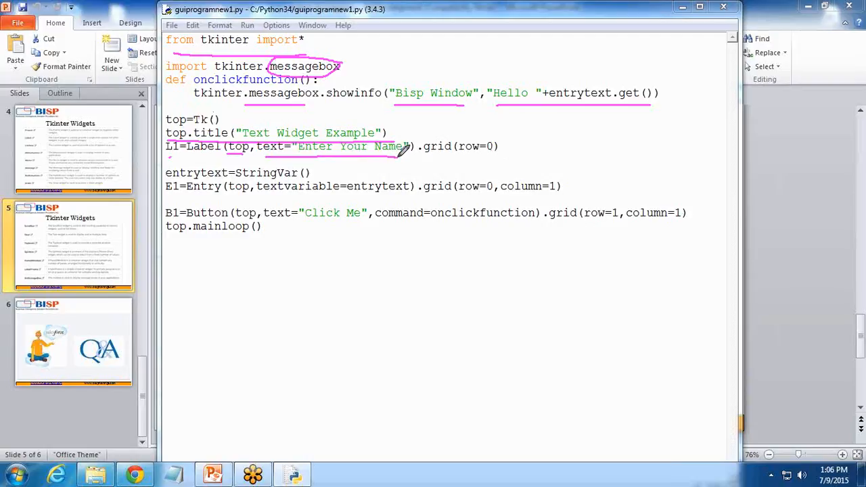
pyautogui.moveTo(430, 150)
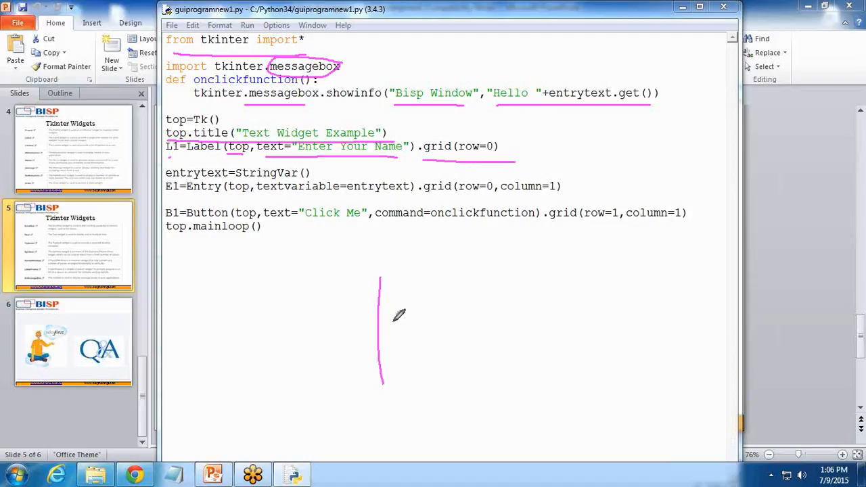
pyautogui.moveTo(379, 277); pyautogui.dragTo(584, 365)
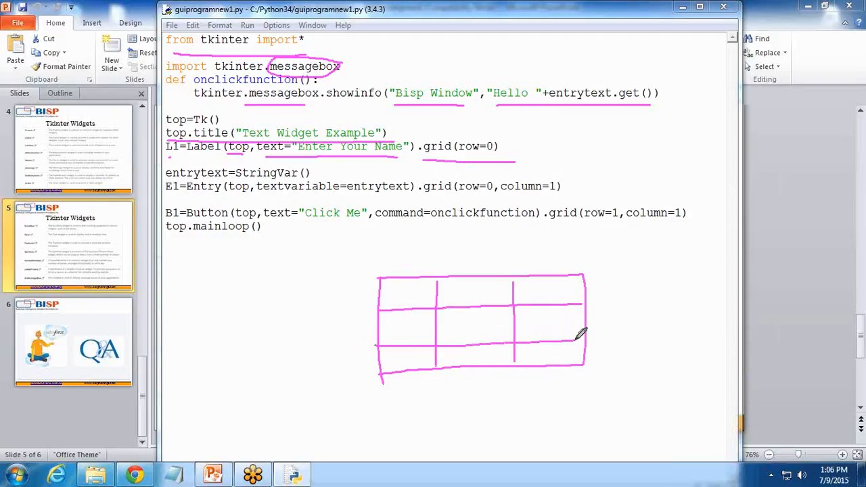
pyautogui.moveTo(419, 284); pyautogui.dragTo(399, 300)
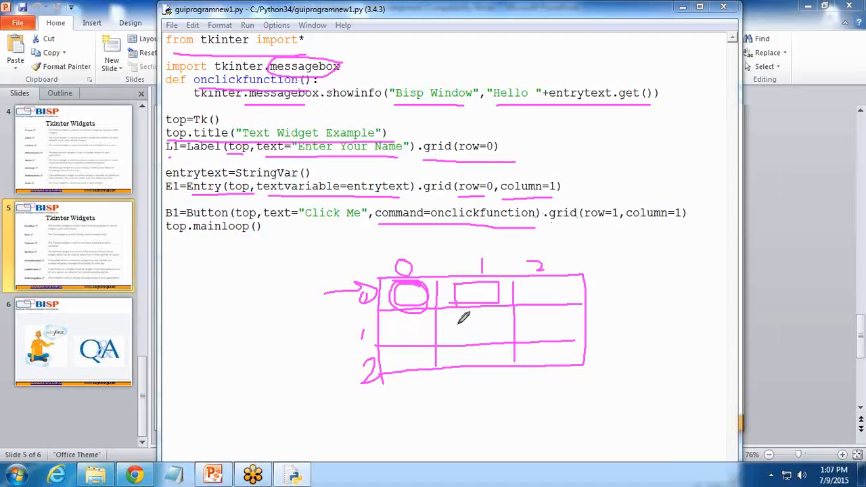
pyautogui.moveTo(453, 318); pyautogui.dragTo(501, 338)
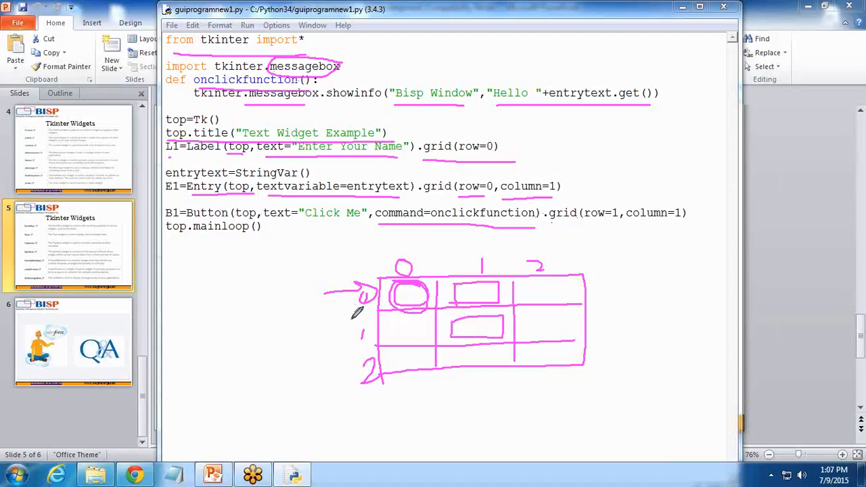
pyautogui.moveTo(352, 276); pyautogui.dragTo(480, 265)
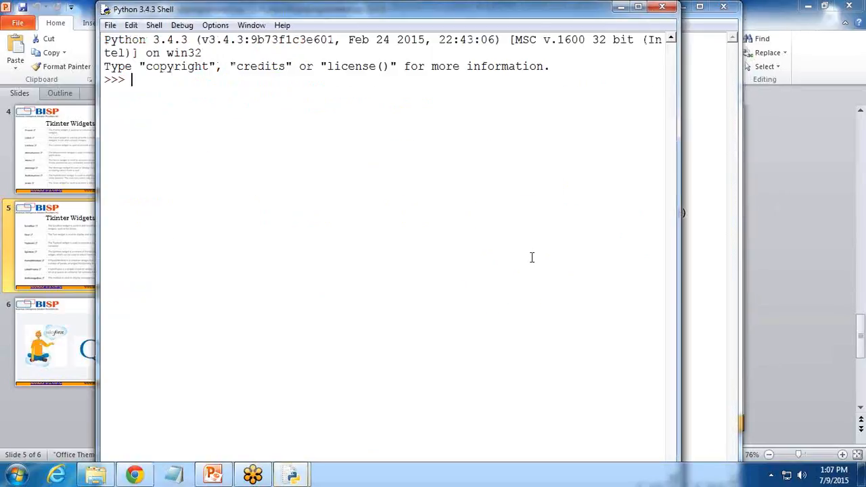
# Step: Run the script with F5, enter the name 'Su', trigger Click Me and dismiss the Hello box
pyautogui.press('F5')
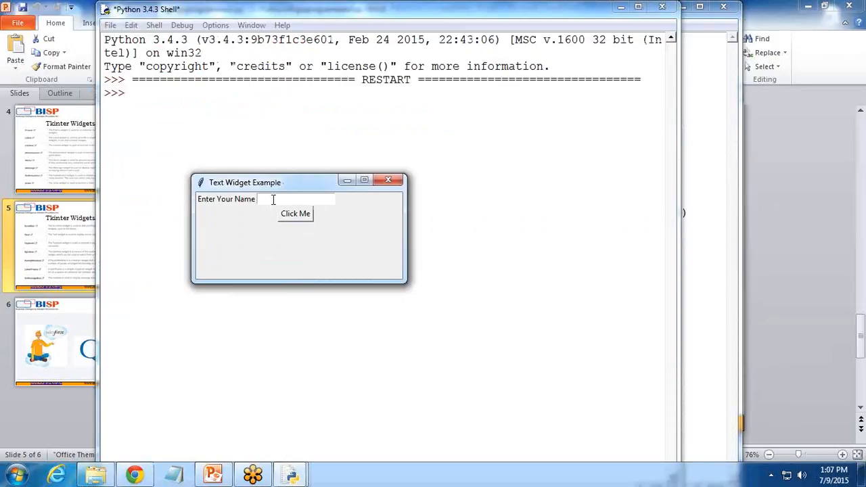
pyautogui.click(260, 198)
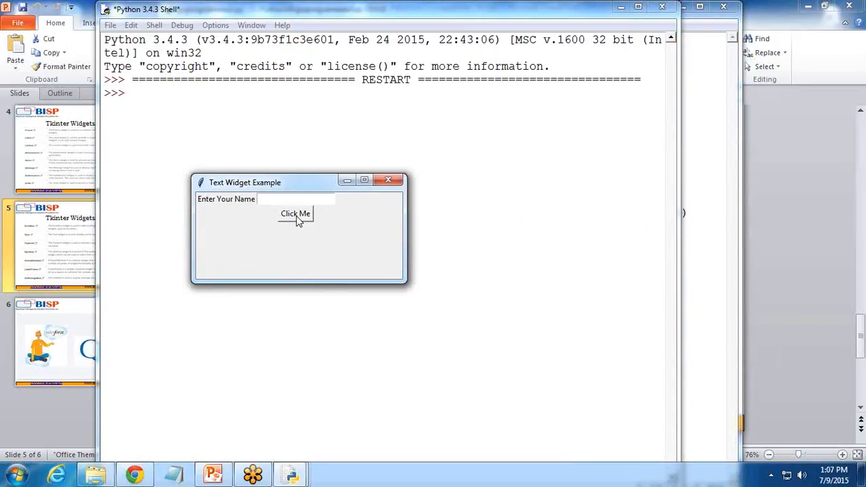
pyautogui.write('Sumit')
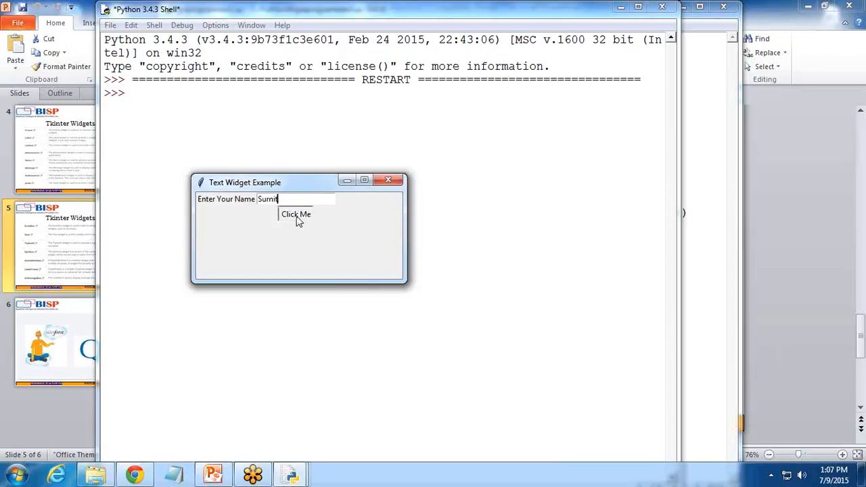
pyautogui.click(295, 214)
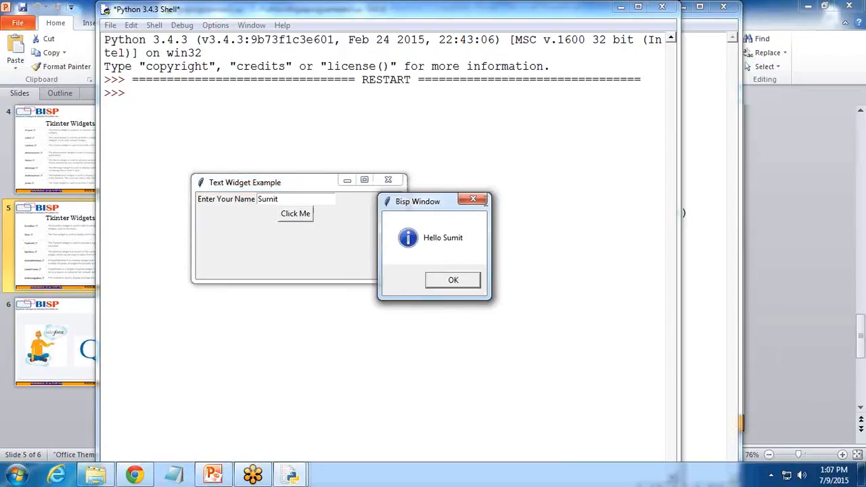
pyautogui.click(452, 280)
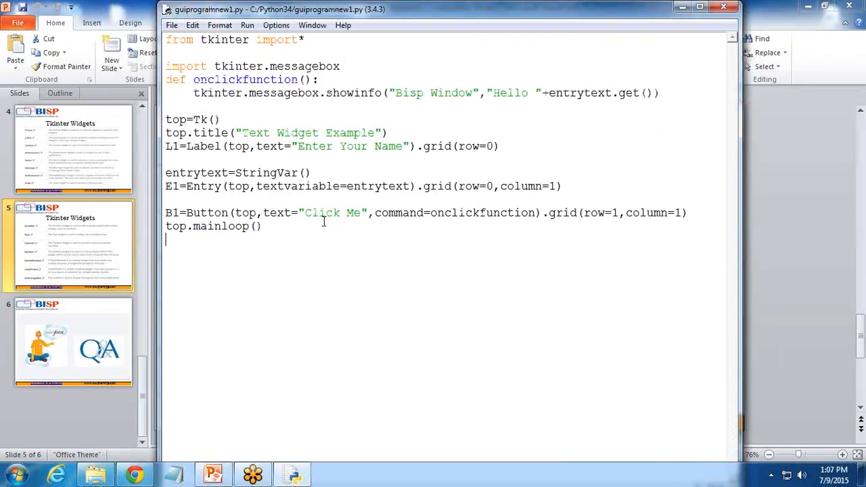
pyautogui.moveTo(236, 173)
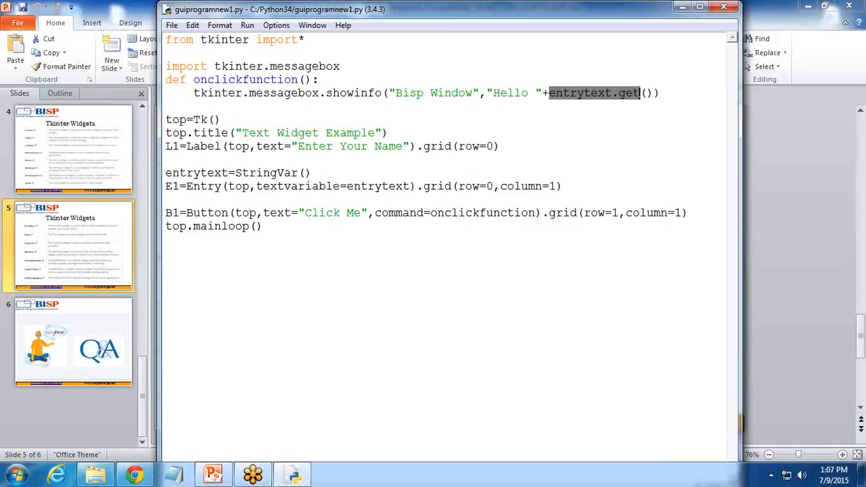
pyautogui.moveTo(303, 293)
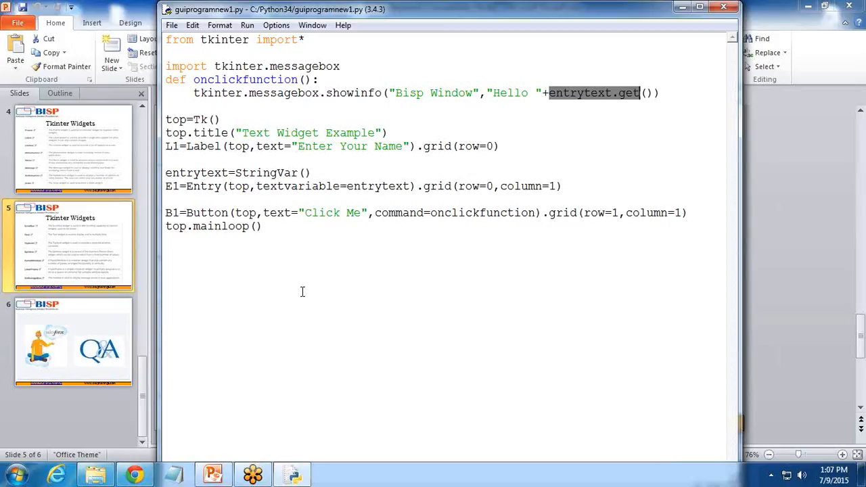
# Step: Switch back to the PowerPoint Tkinter Widgets slides
pyautogui.click(211, 474)
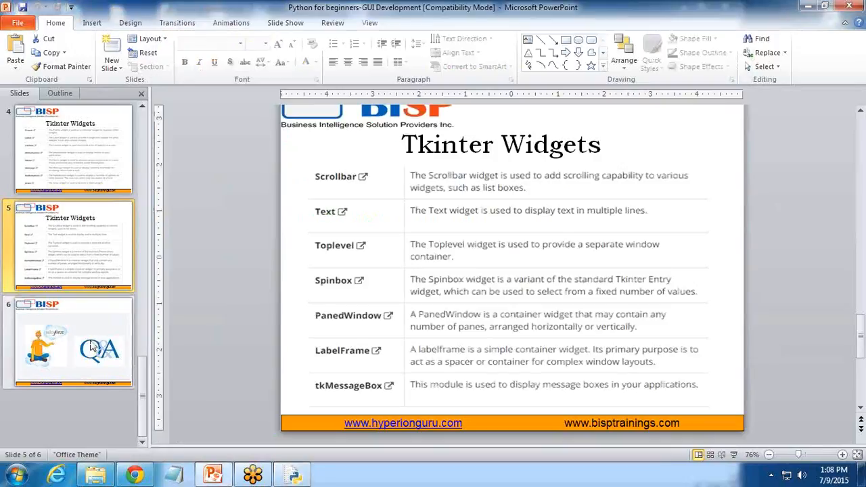